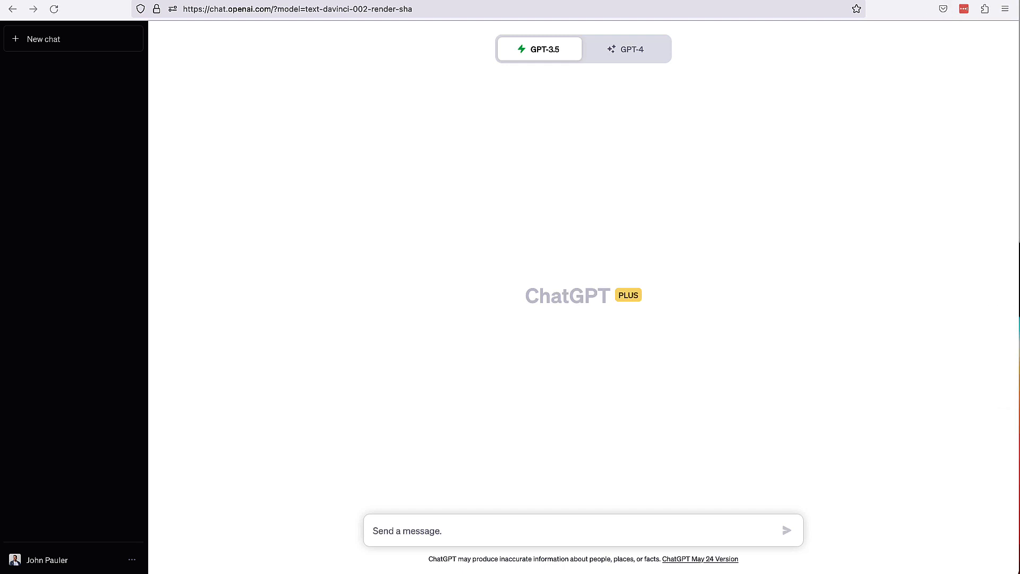
- Draft the SQL-expert coaching prompt ending with 'Can you explain the difference between a LEFT JOIN and an INNER JOIN in SQL?'
click(392, 530)
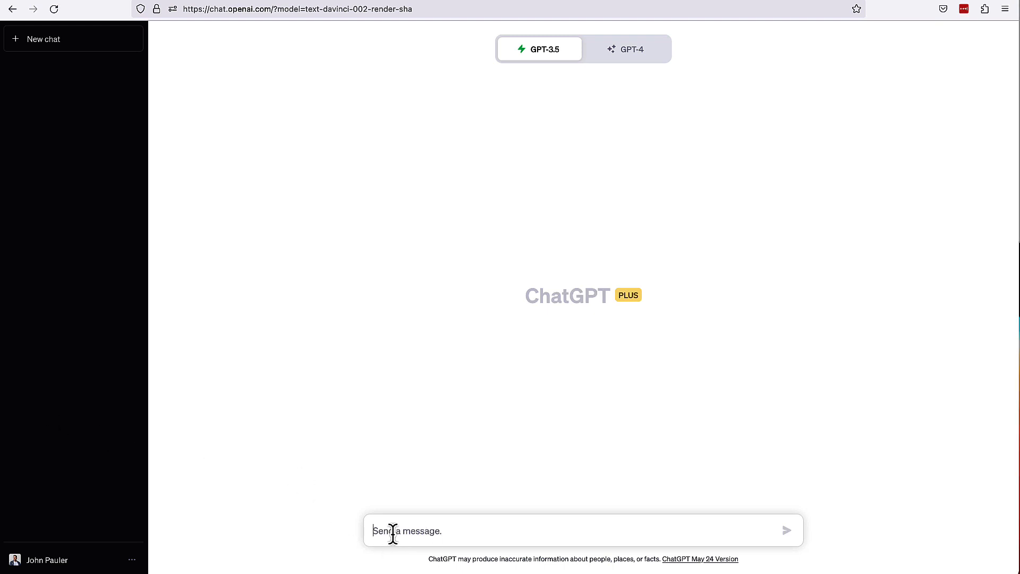
text(You'll be acting as a SQL expert. You'll be coaching me, as a junior coworker who is learning SQL and needs help from time to time.)
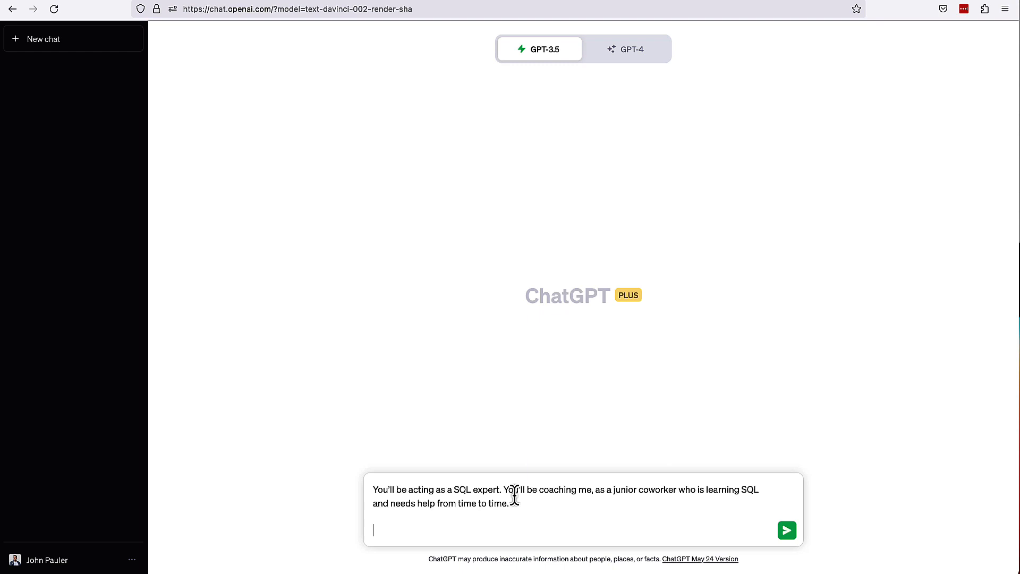
mouse_move(693, 491)
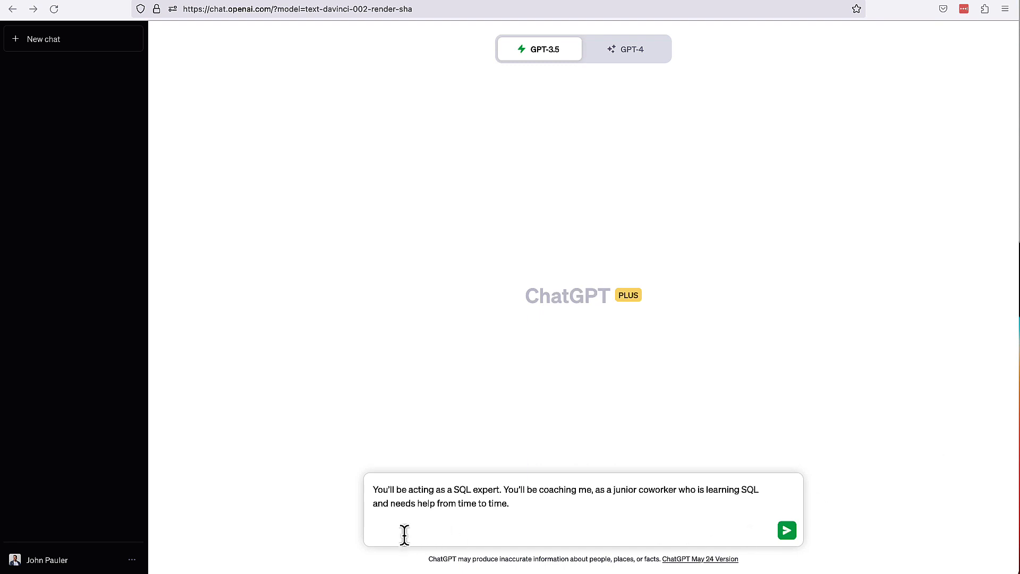
text(Can you explain the difference between a LEFT JOIN and an INNER JOIN in SQL?)
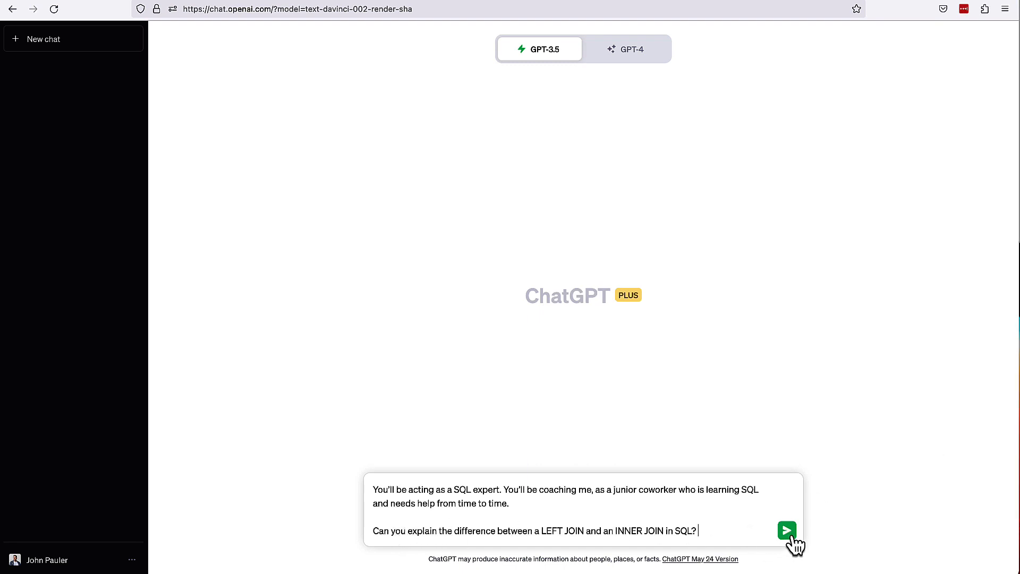
- Send the question and read ChatGPT's LEFT vs INNER JOIN explanation with example queries
click(786, 529)
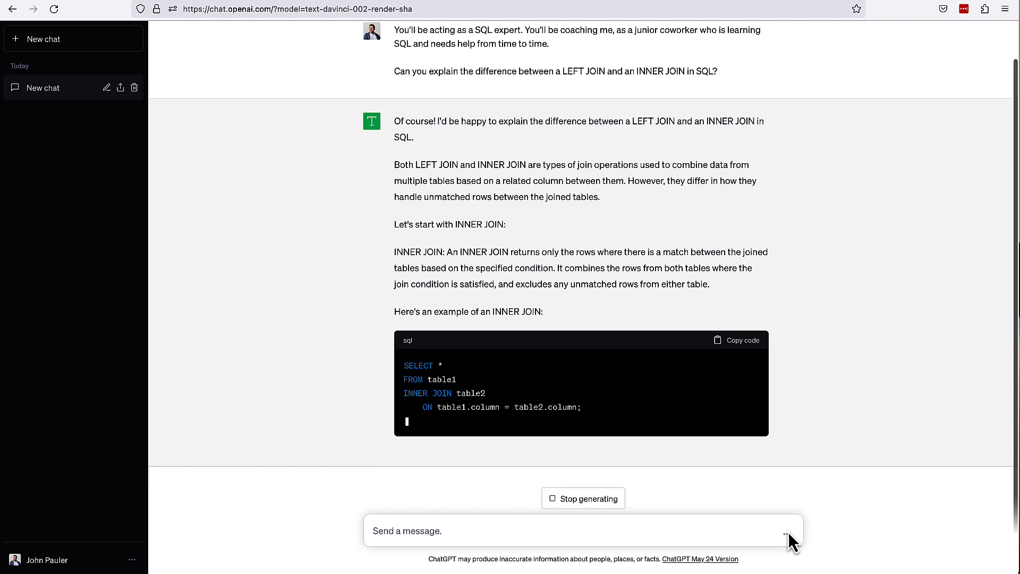
scroll(down, 3)
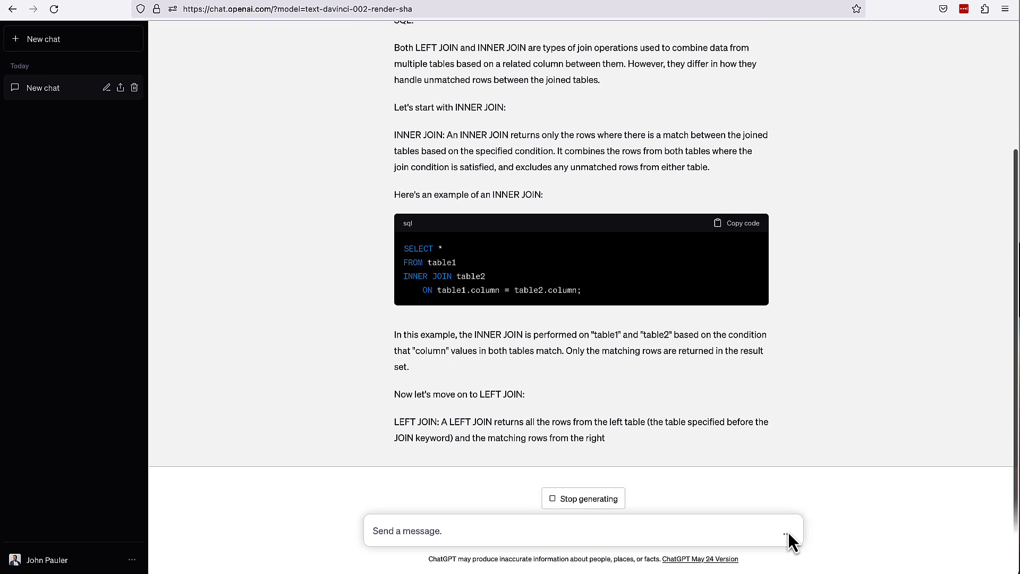
scroll(down, 3)
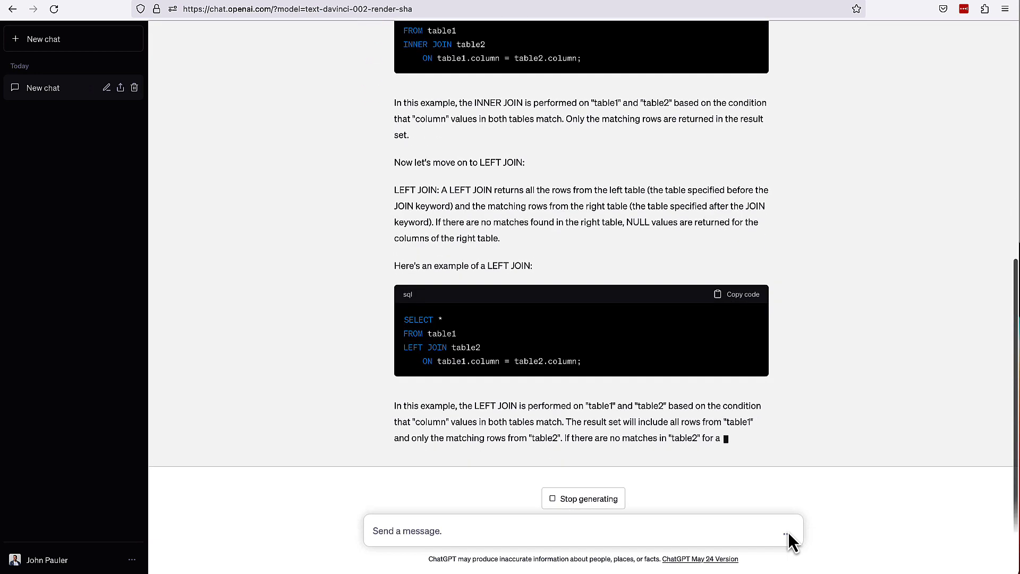
scroll(down, 3)
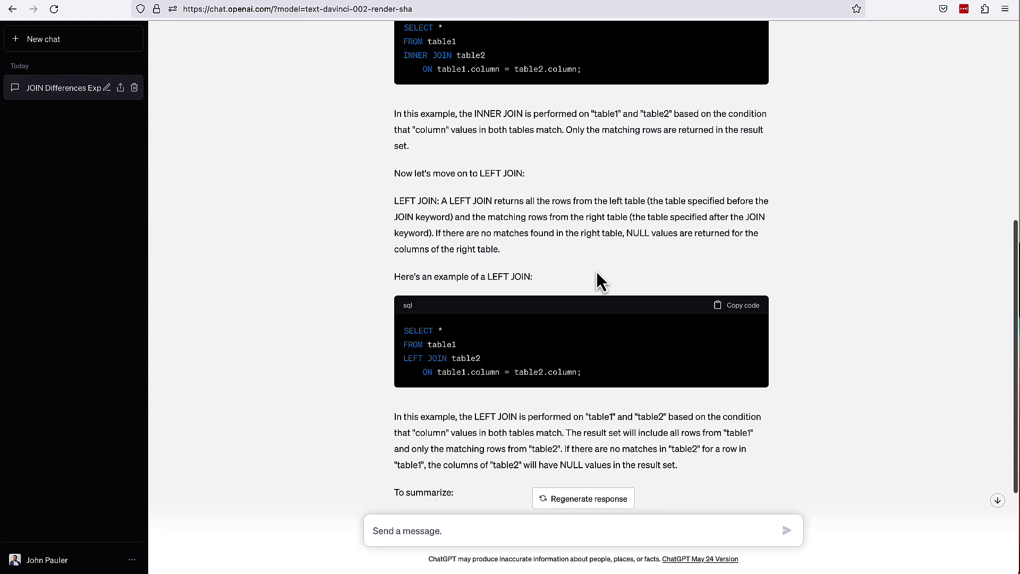
scroll(up, 3)
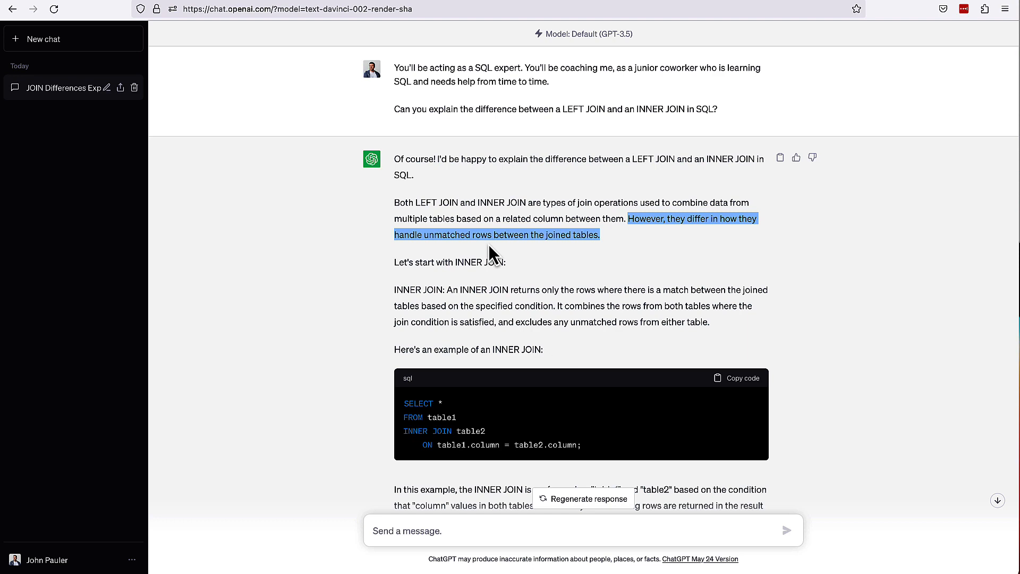
mouse_move(520, 239)
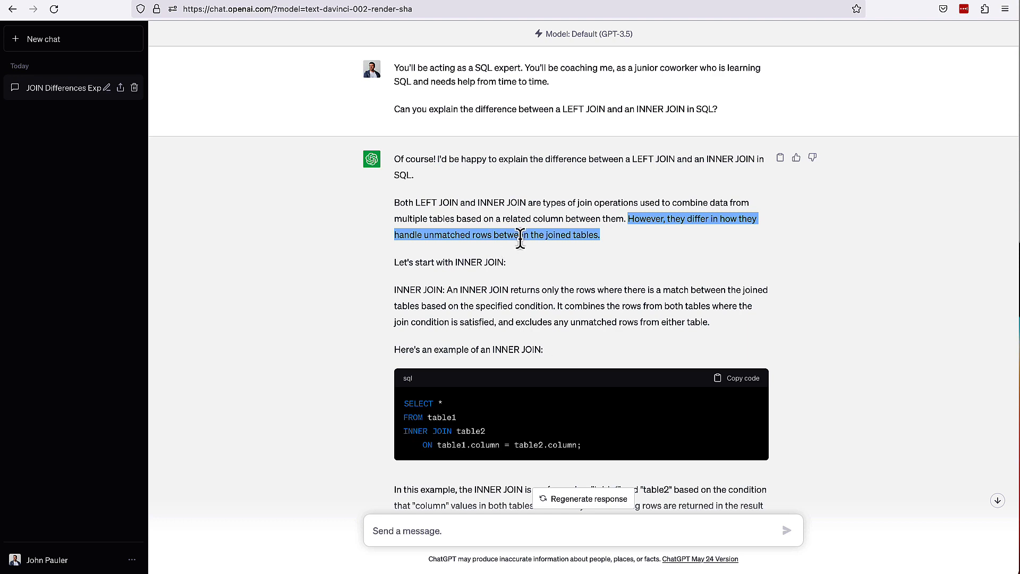
mouse_move(633, 266)
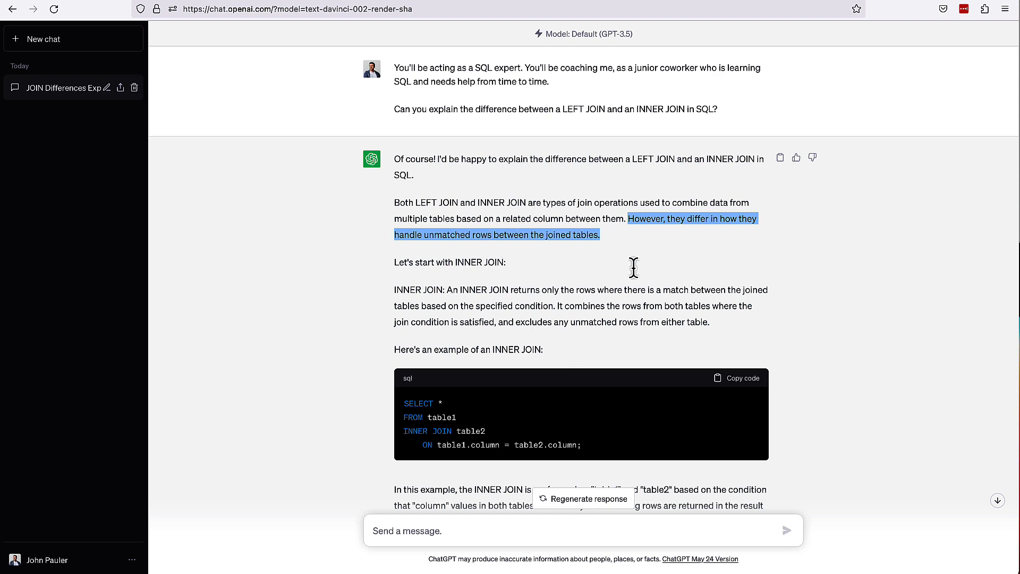
mouse_move(671, 291)
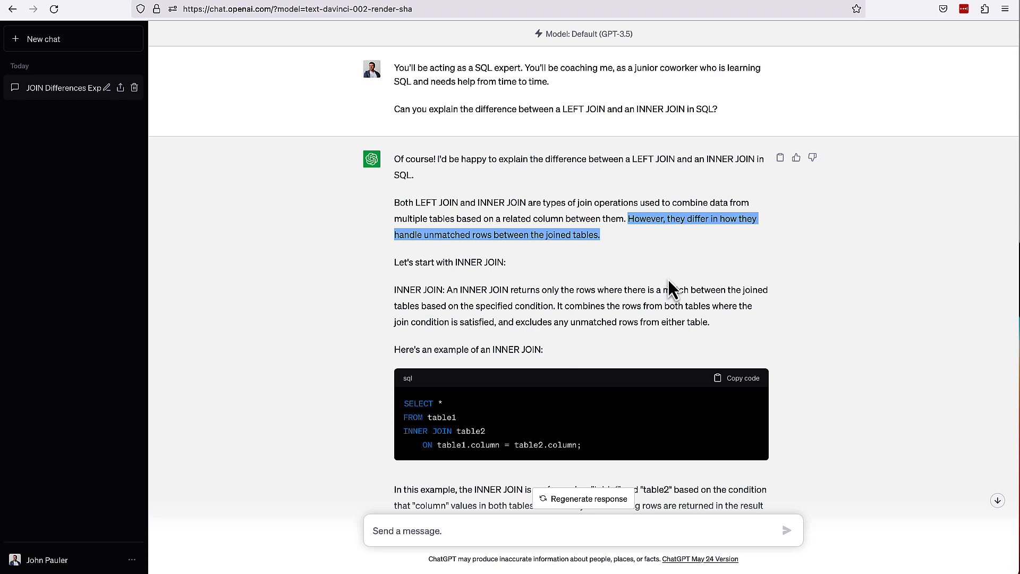
scroll(down, 3)
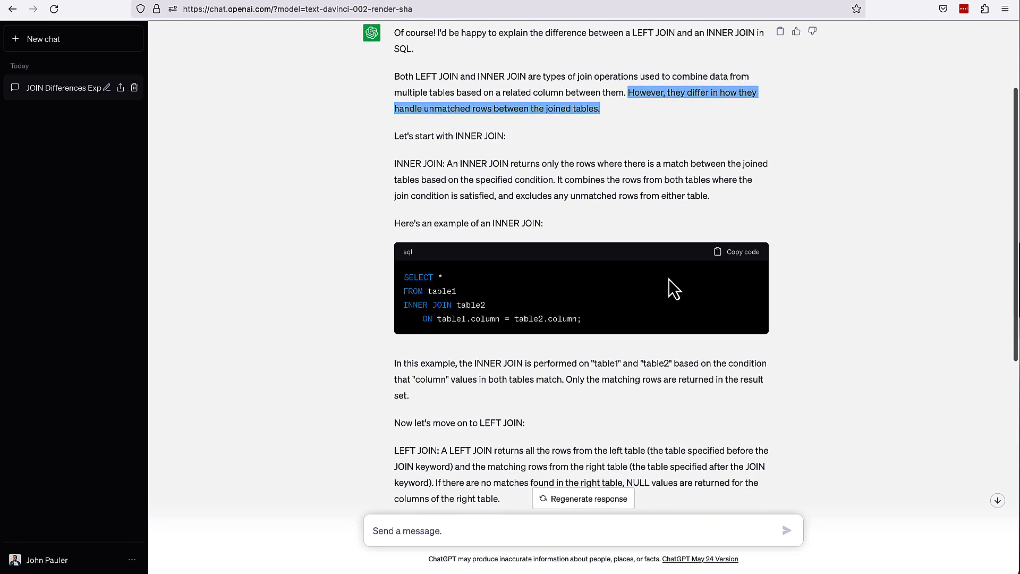
scroll(down, 3)
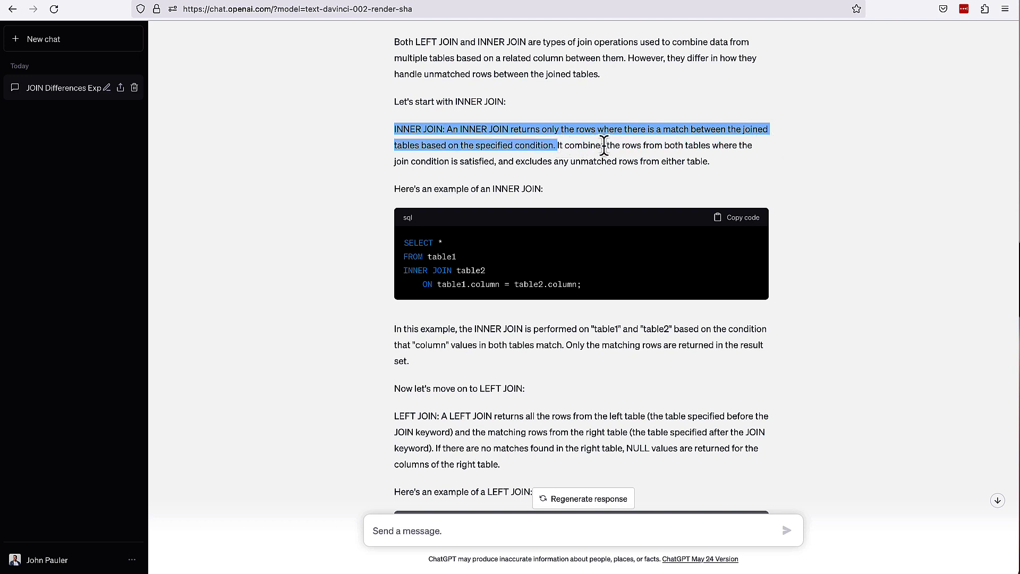
mouse_move(473, 166)
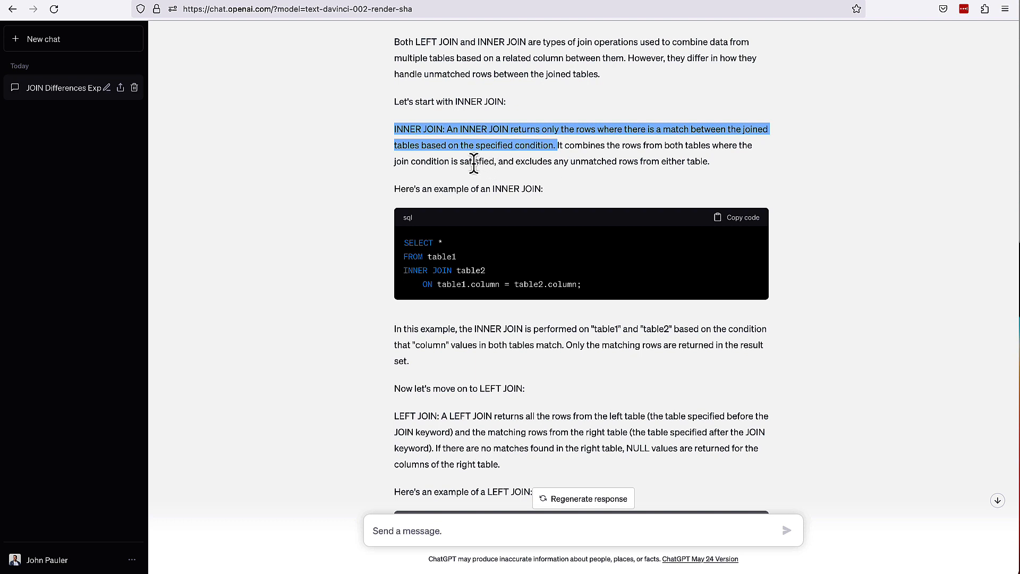
mouse_move(496, 164)
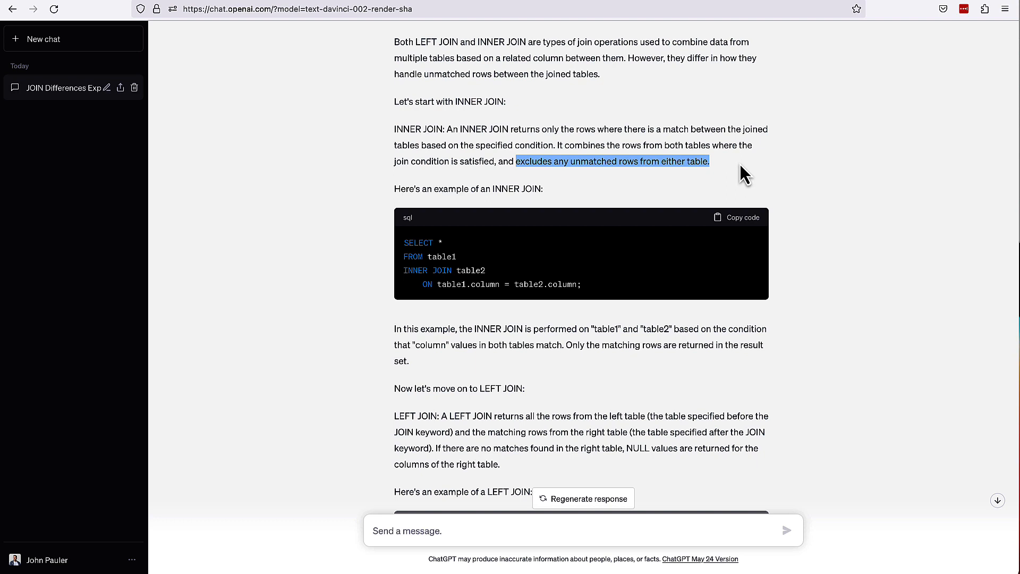
mouse_move(518, 161)
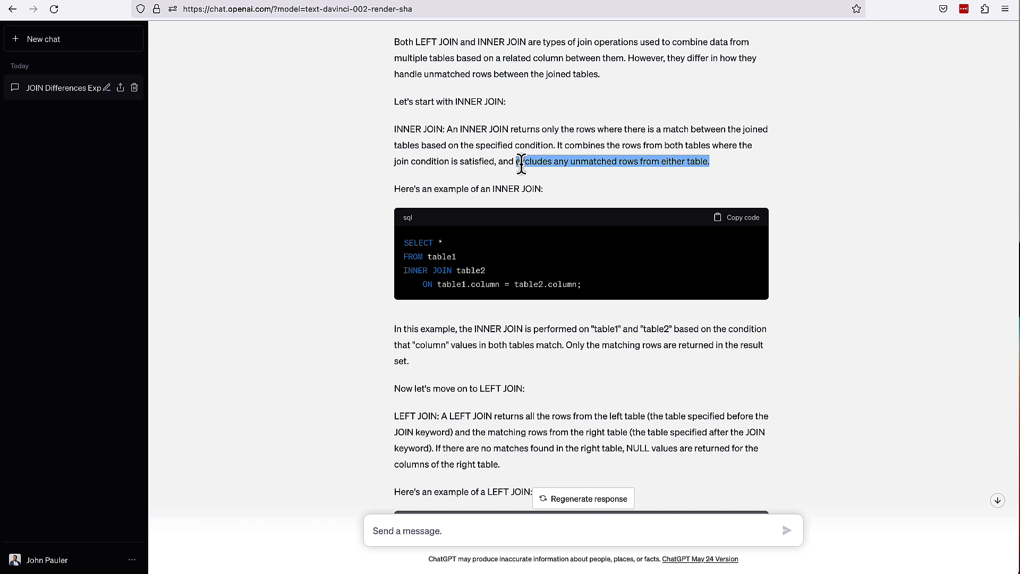
scroll(down, 3)
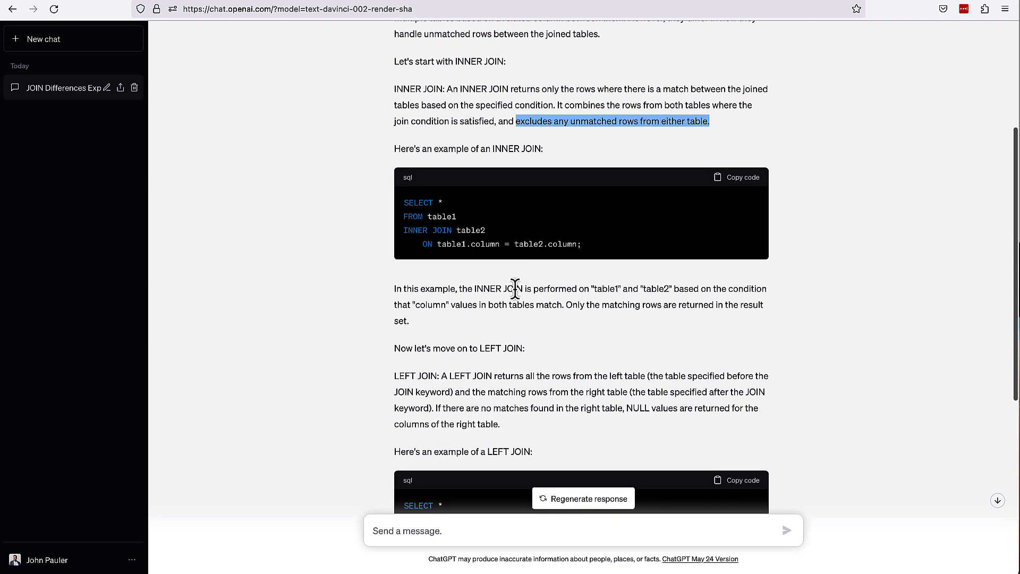
mouse_move(512, 293)
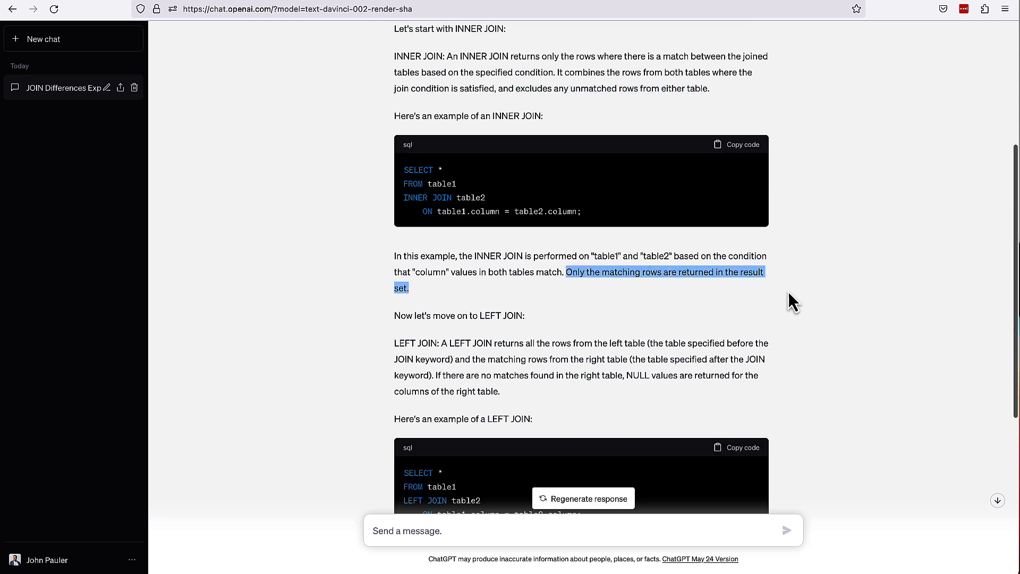
scroll(down, 3)
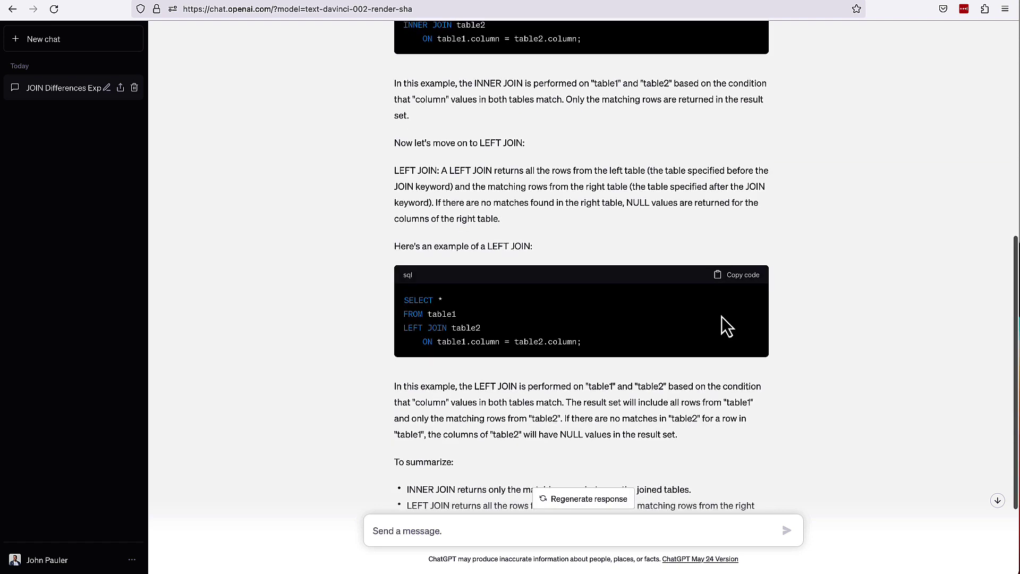
scroll(down, 3)
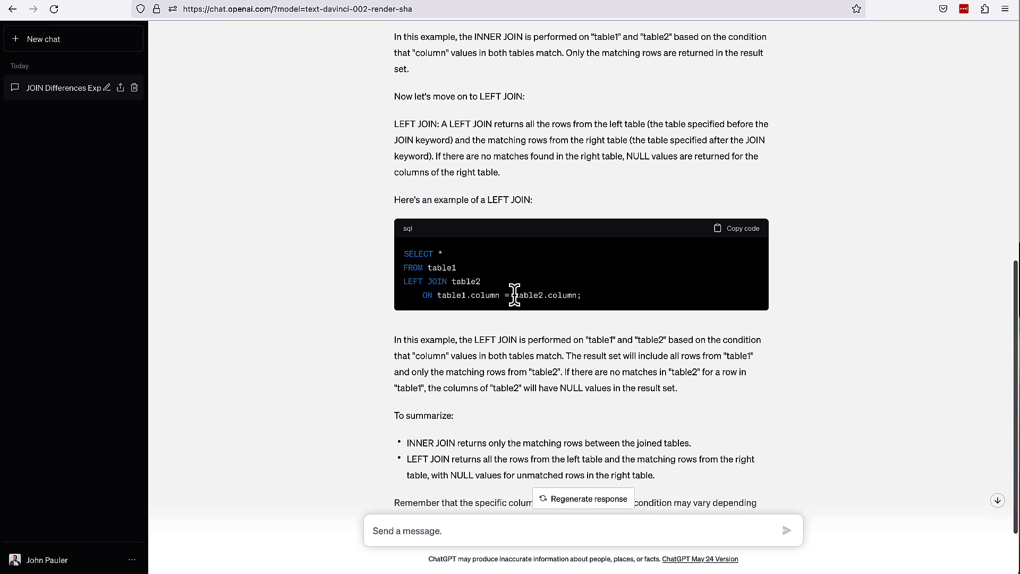
mouse_move(431, 280)
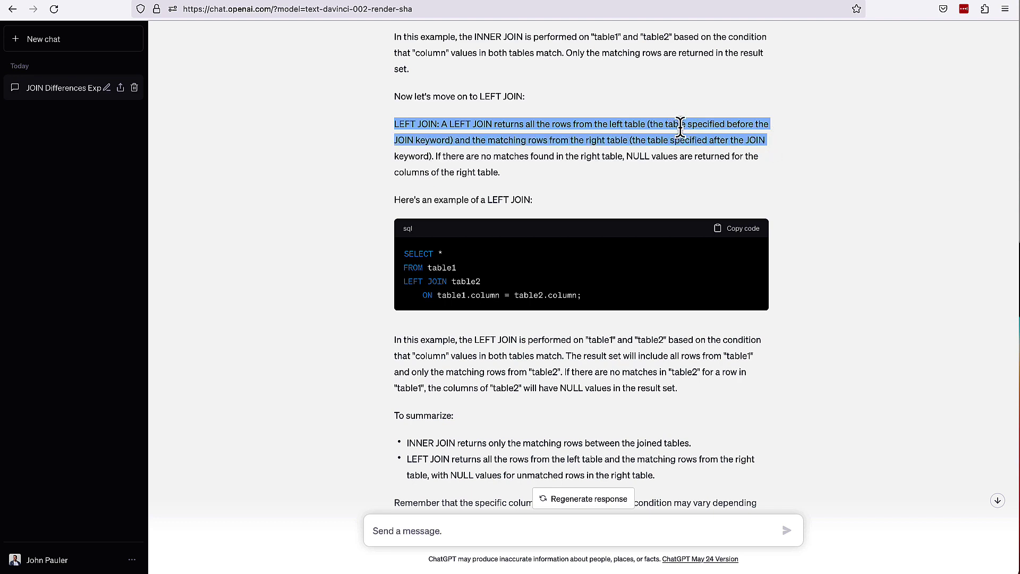
mouse_move(427, 334)
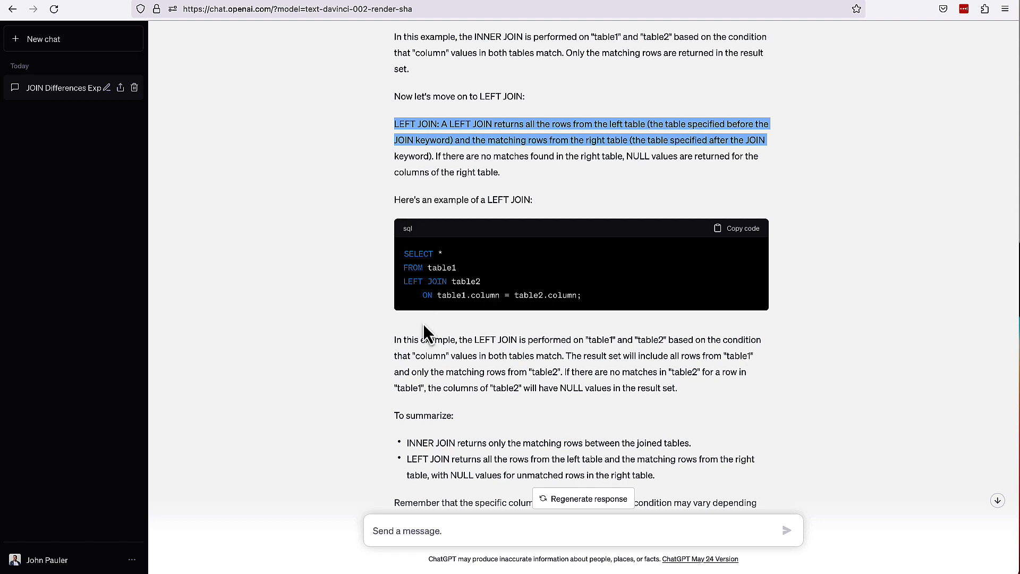
mouse_move(448, 331)
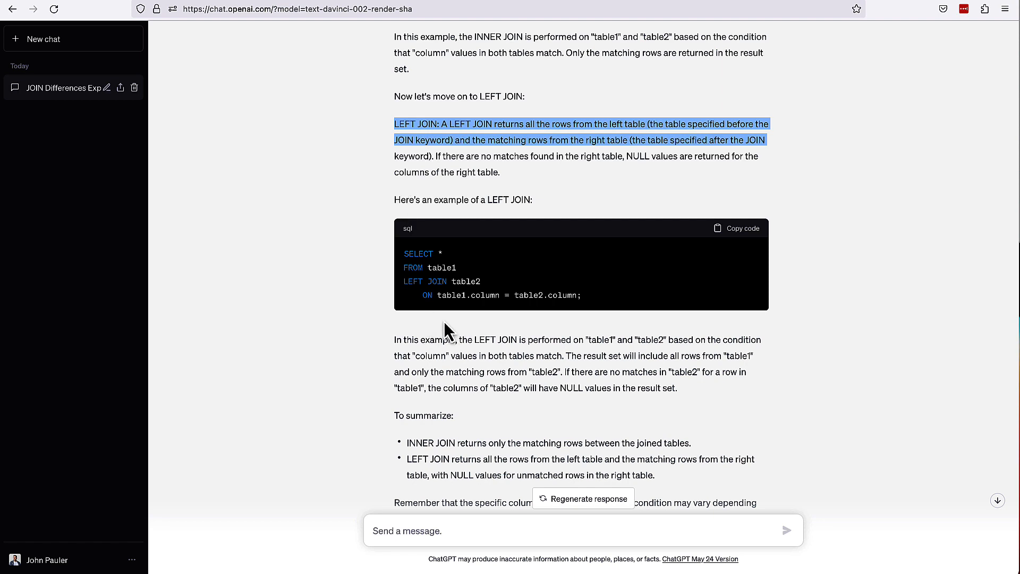
mouse_move(448, 280)
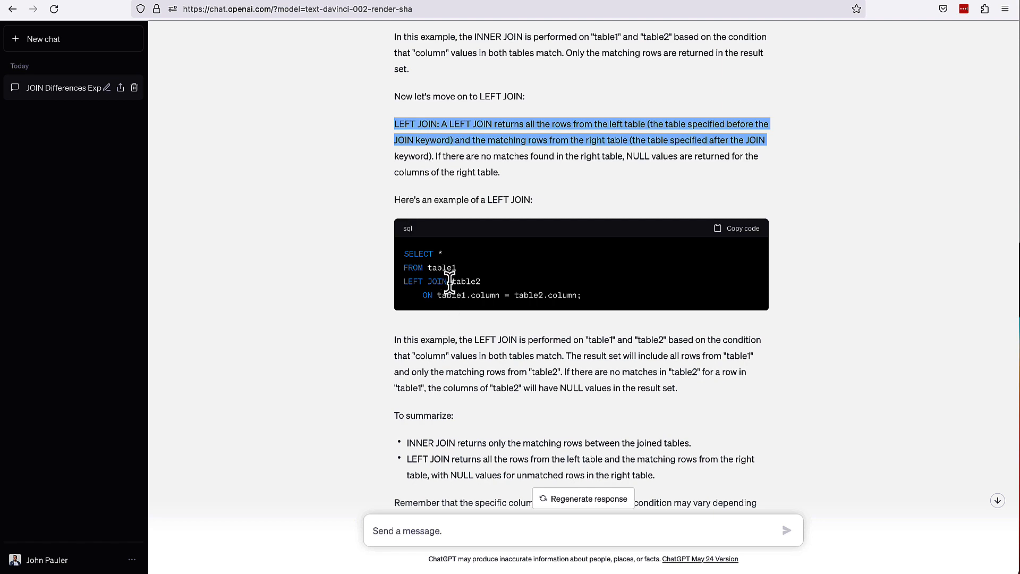
mouse_move(426, 268)
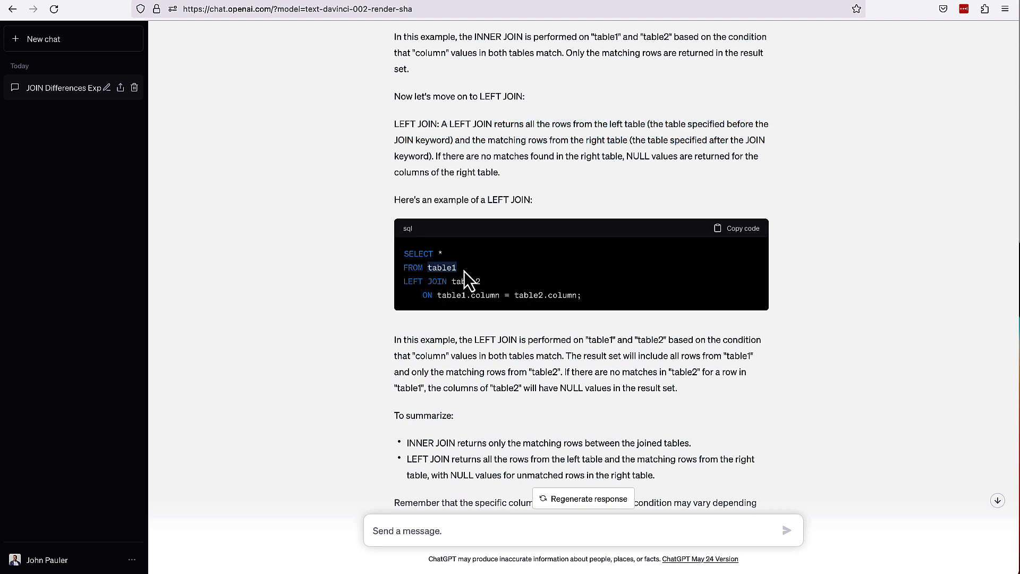
mouse_move(427, 286)
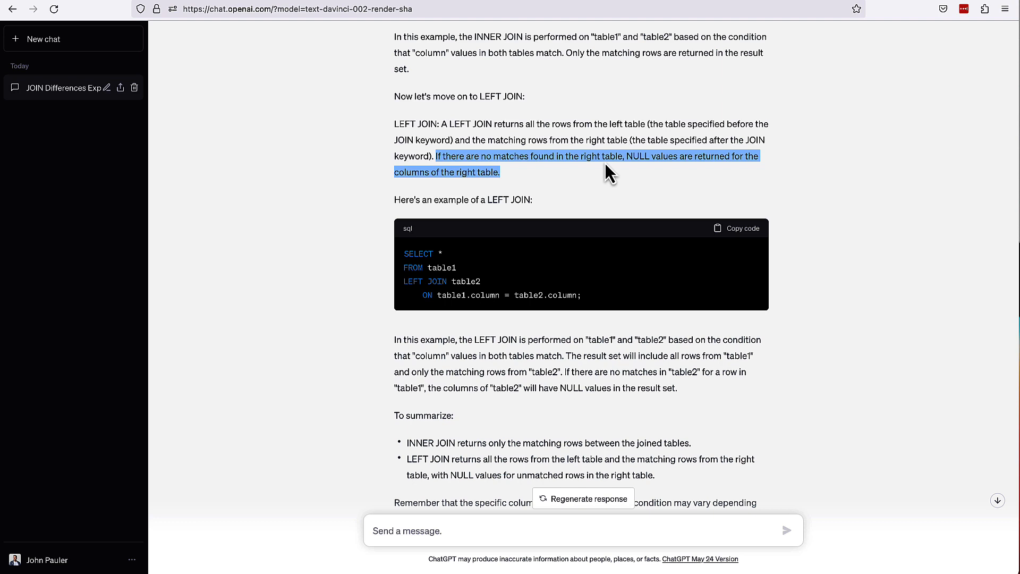
mouse_move(565, 159)
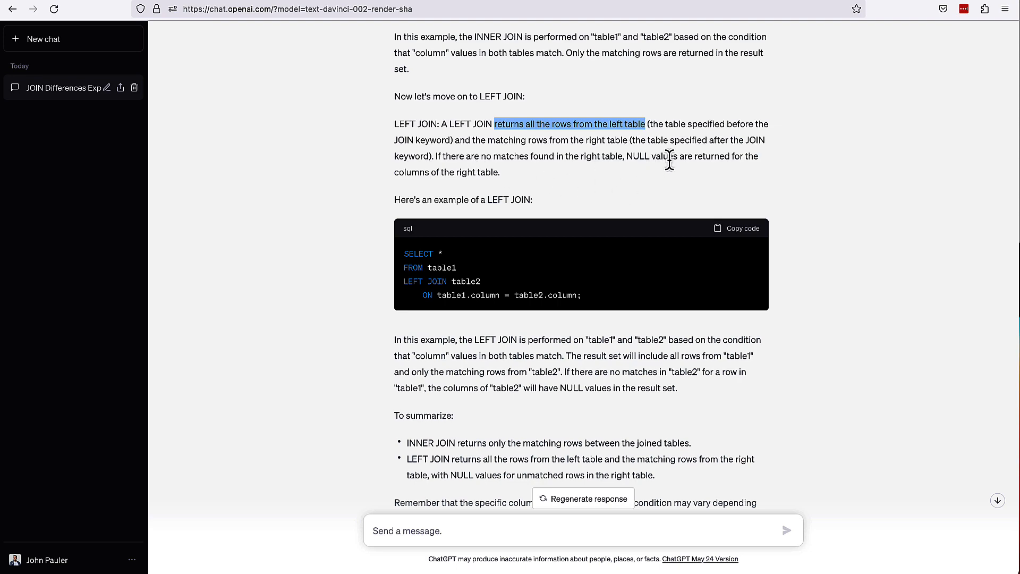
mouse_move(652, 329)
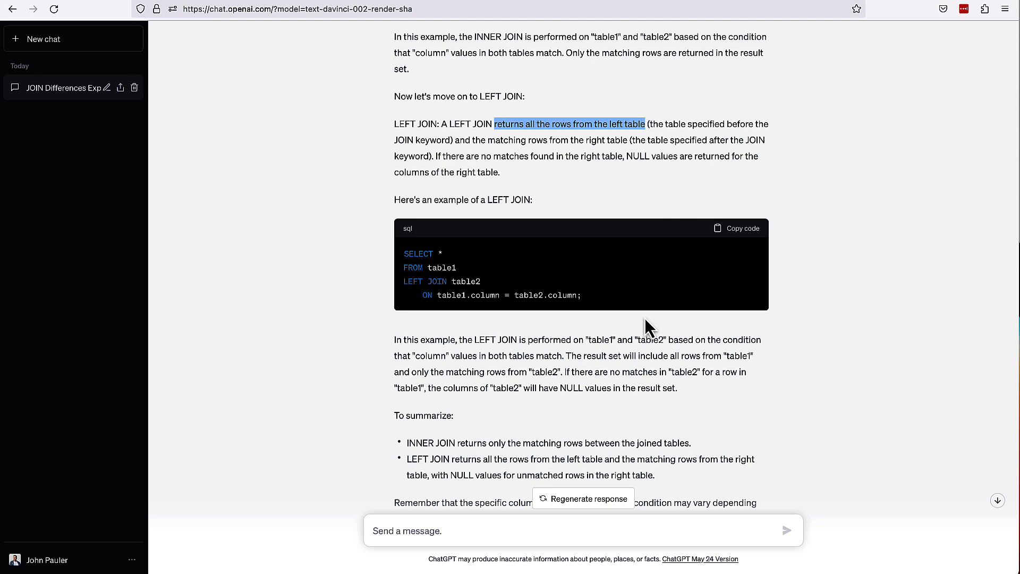
scroll(down, 3)
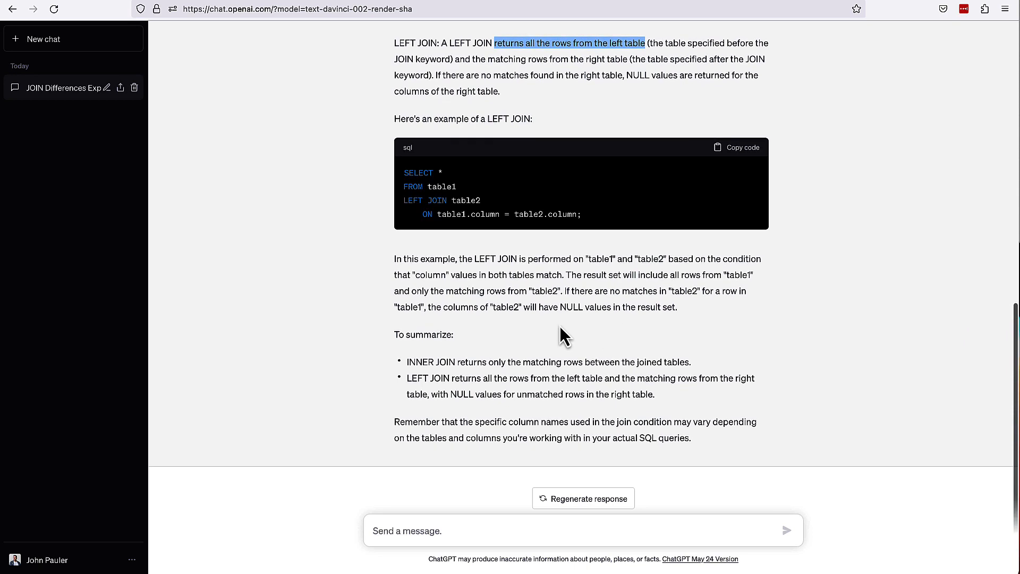
mouse_move(406, 364)
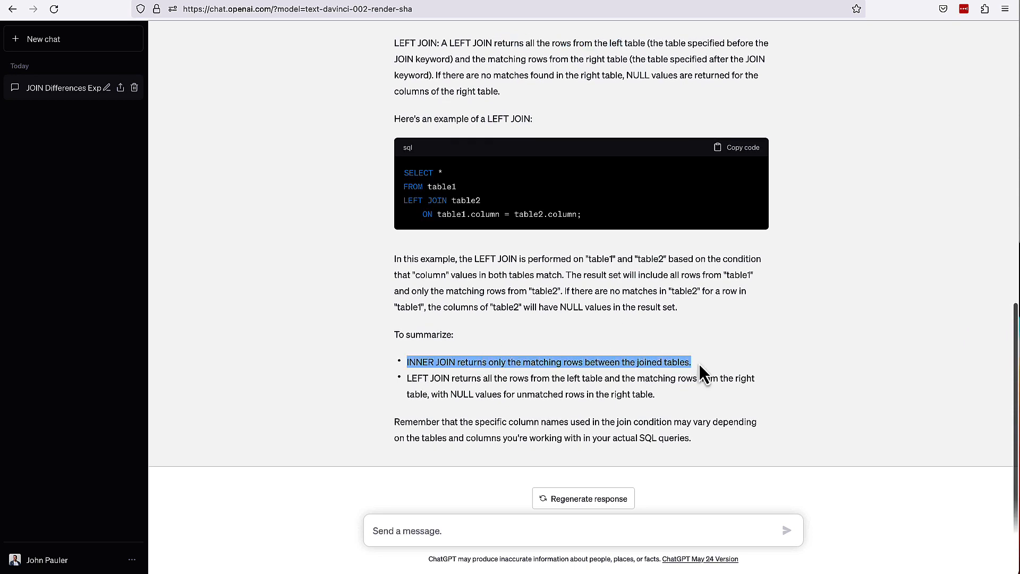
click(416, 379)
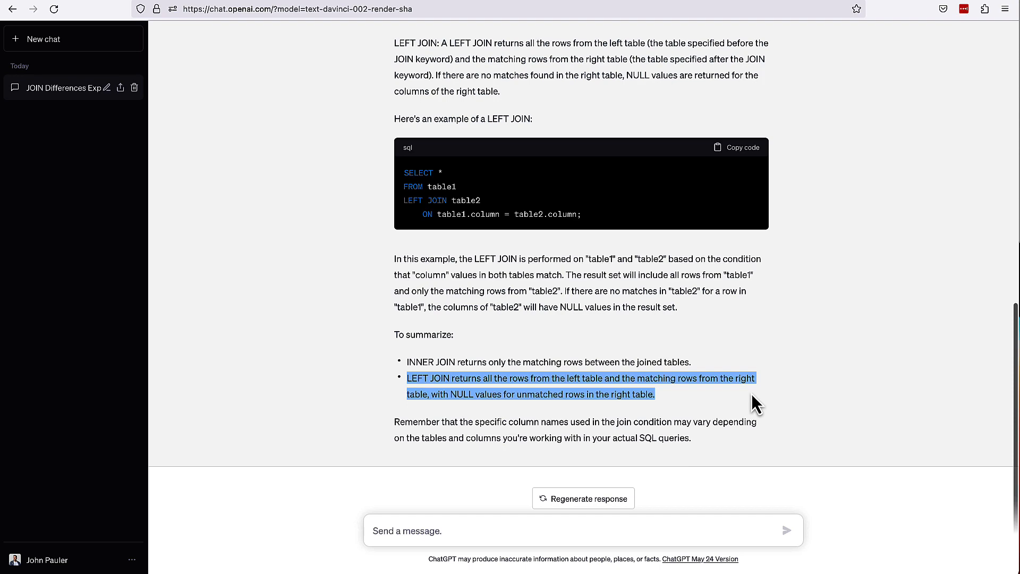
click(751, 407)
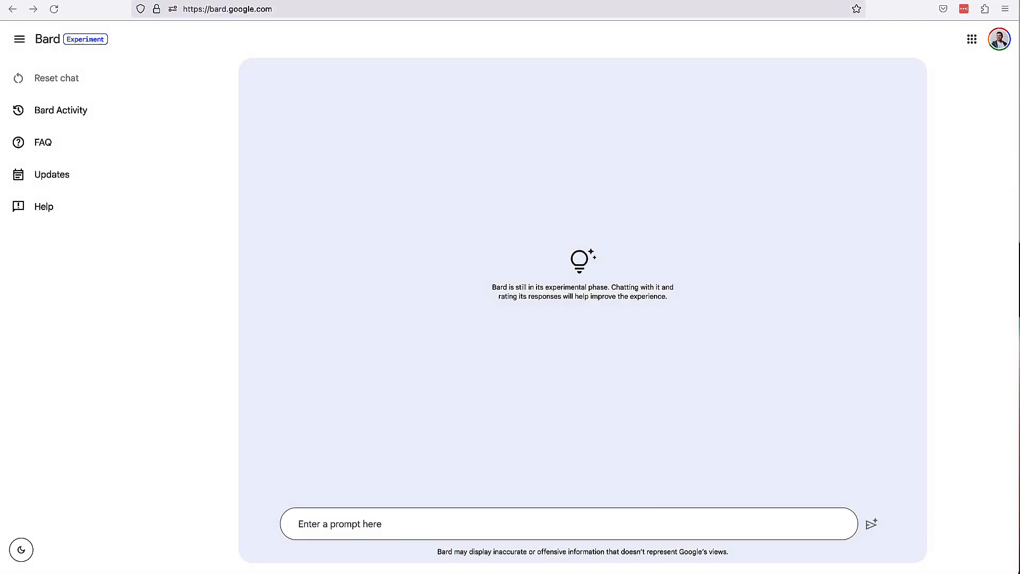
mouse_move(688, 450)
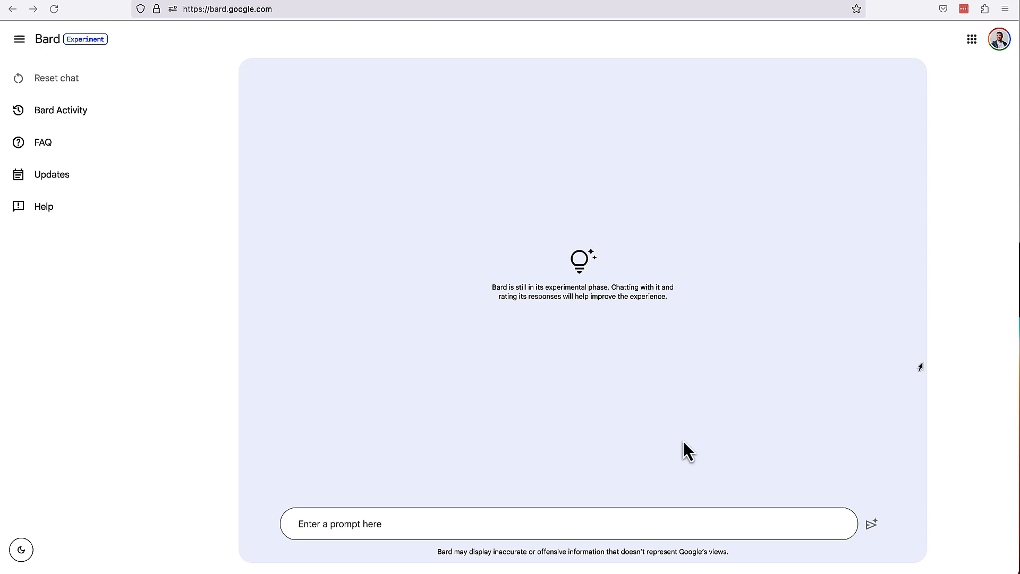
- Send Bard the SQL-expert coaching prompt asking which data type to use for a numerical column
text(You'll be acting as a SQL expert. You'll be coaching me, as a junior coworker who is learning SQL and needs help from time to time.)
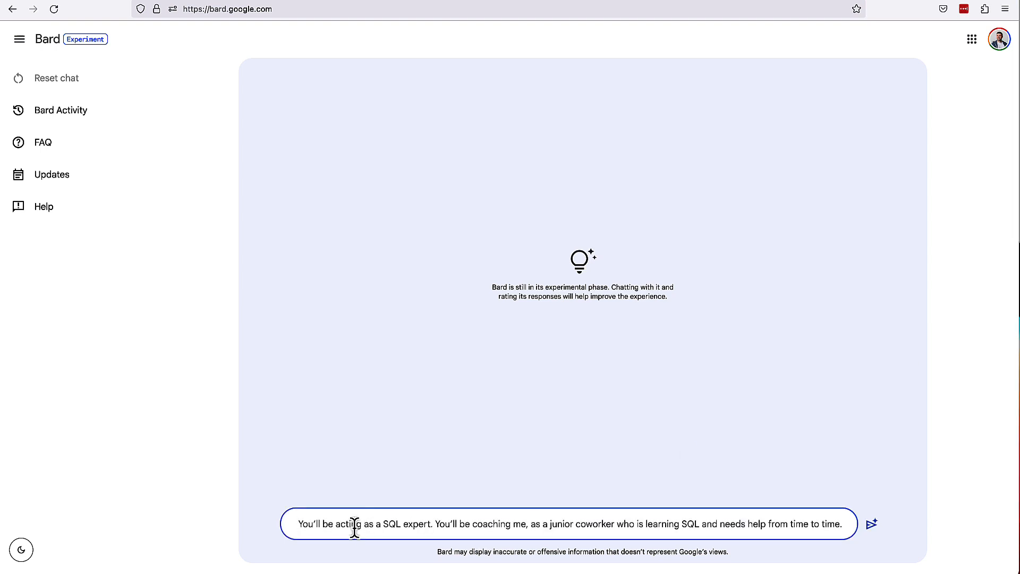
key(Return)
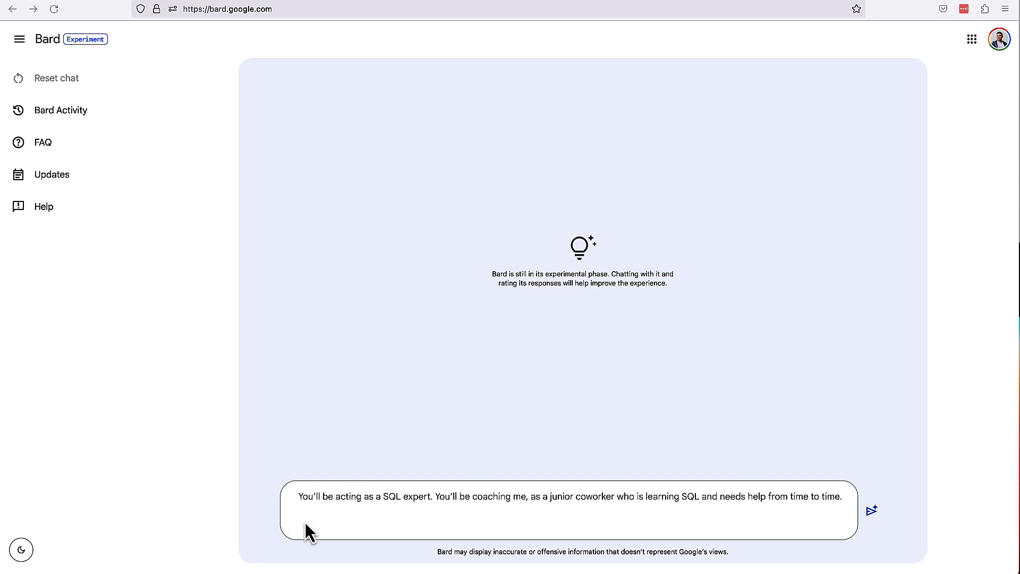
text(I'm trying to figure out which data type to use for a numerical column in my SQL database. Can you walk me through some of the most common data types used to store numbers in a database and in which specific cases they might be used?)
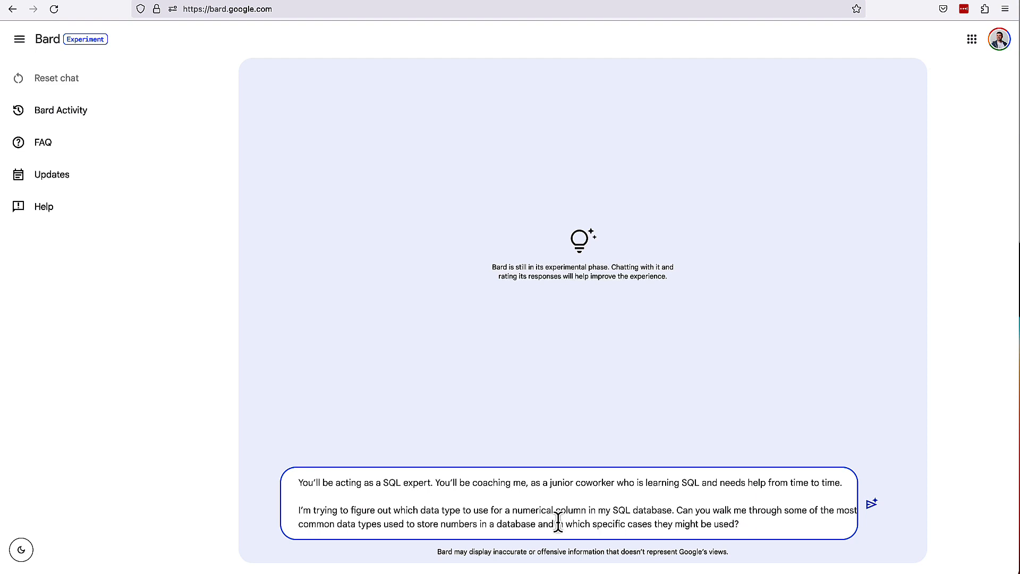
click(741, 524)
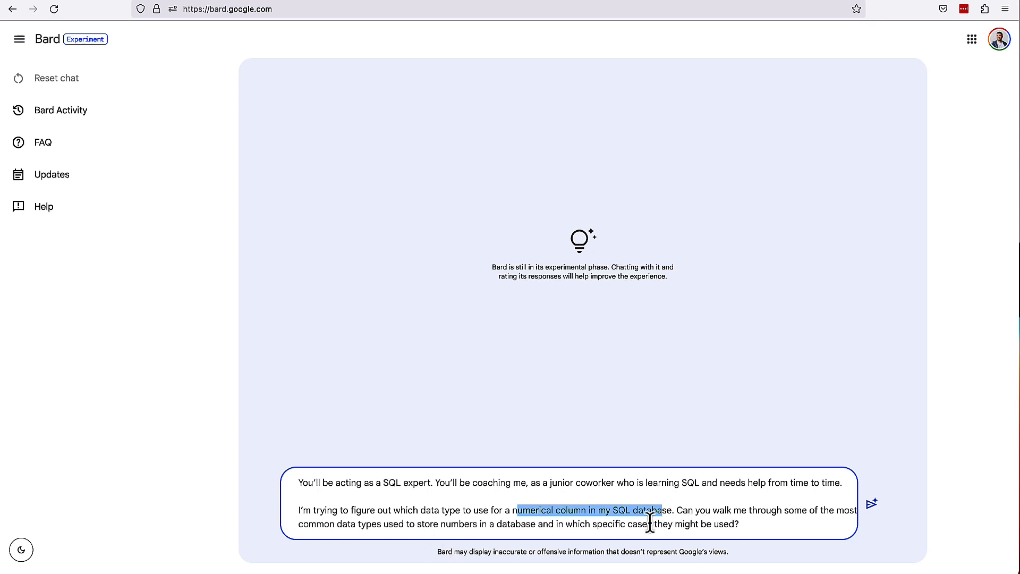
mouse_move(871, 511)
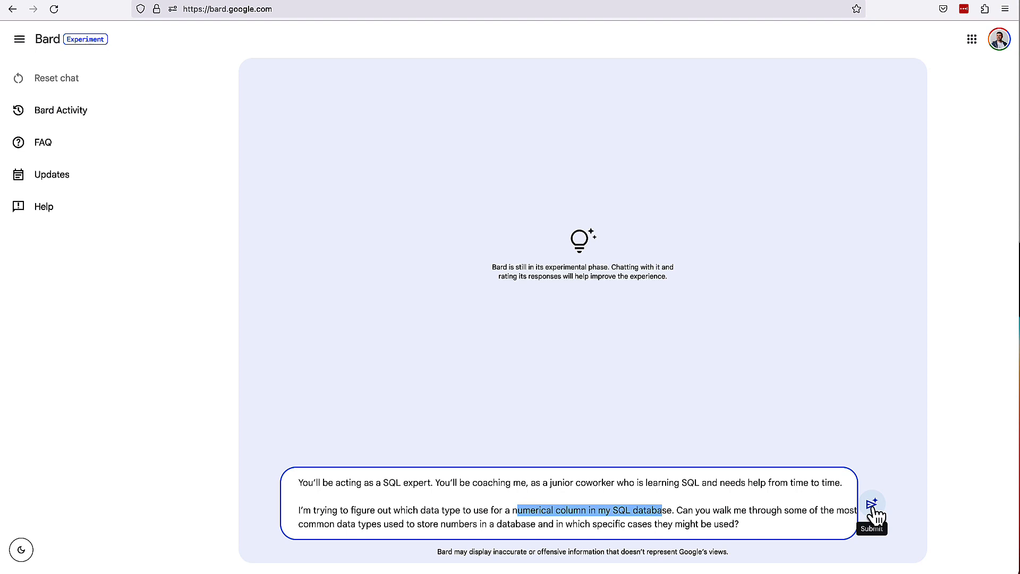
click(873, 504)
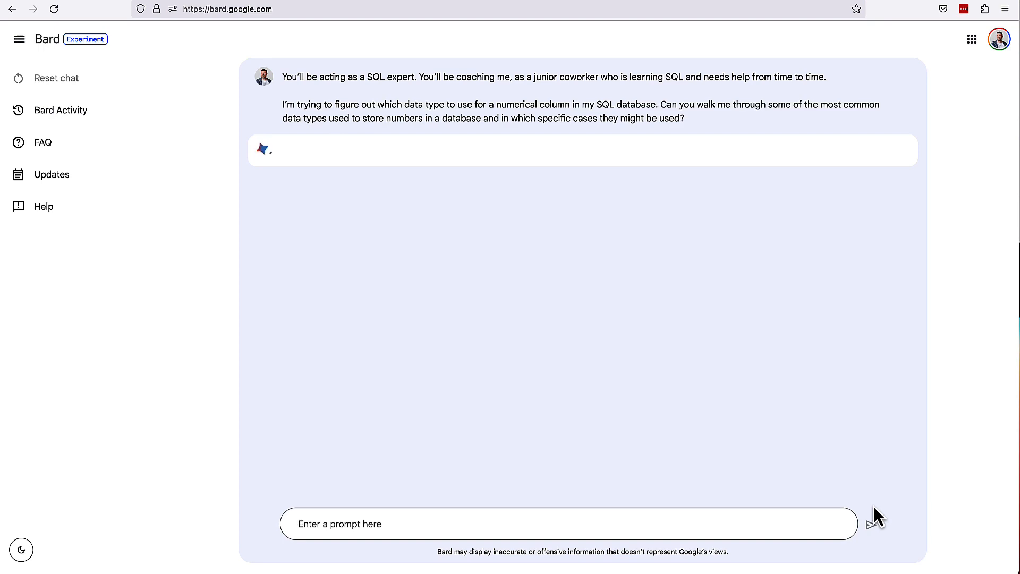
- Read Bard's answer listing Integer, Smallint, Tinyint, Decimal, Numeric and Float with selection tips
click(871, 524)
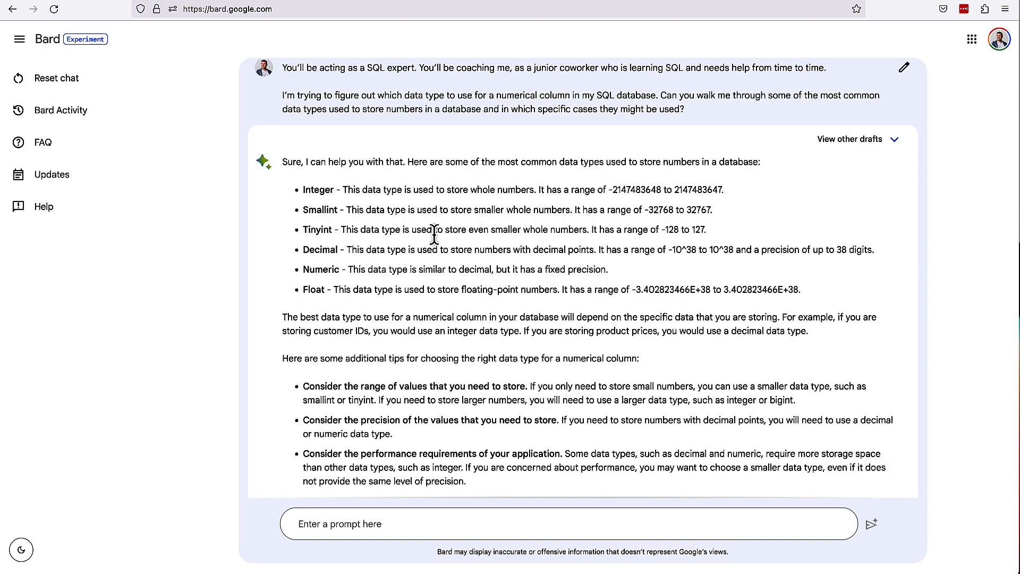
mouse_move(337, 209)
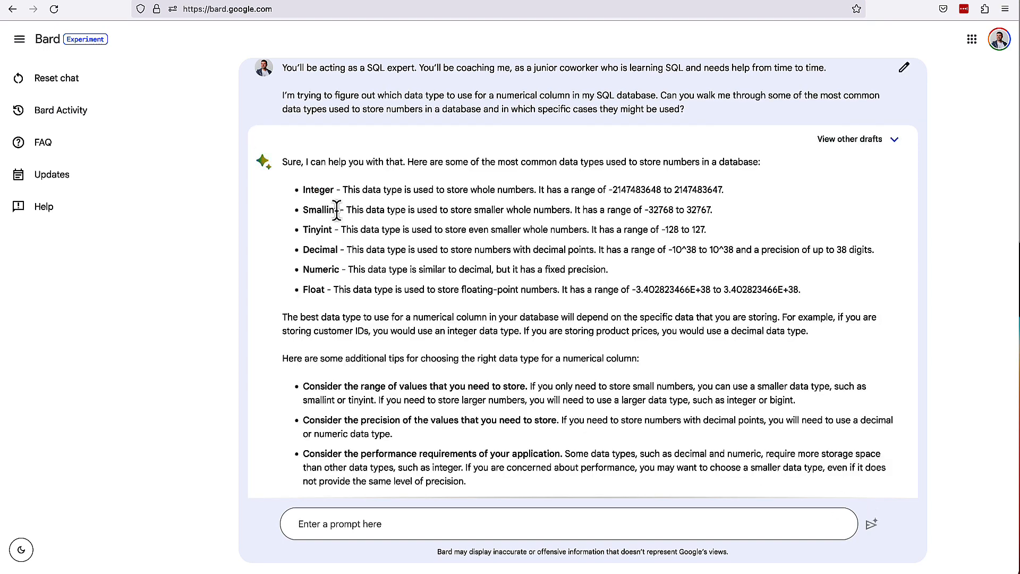
mouse_move(308, 233)
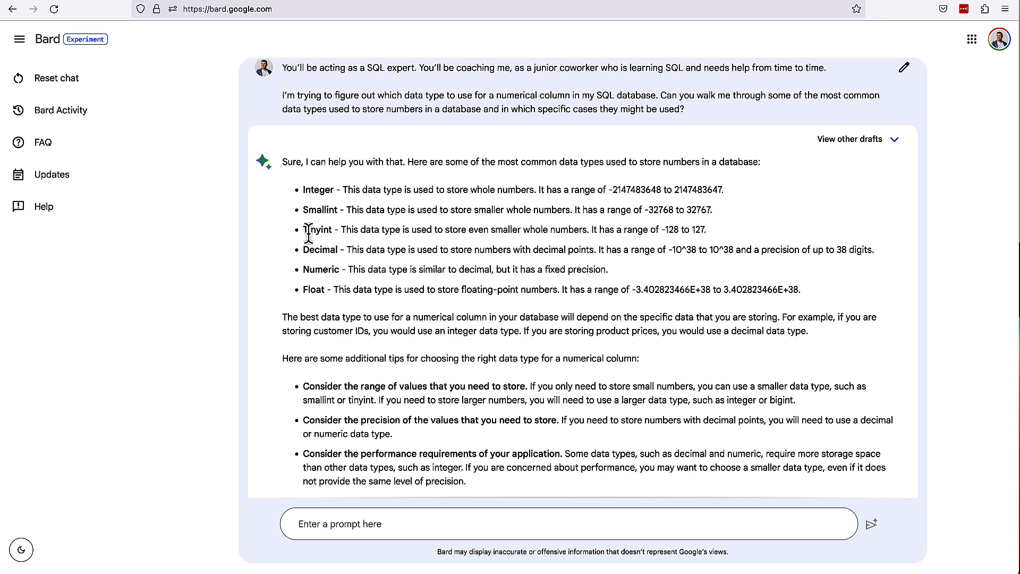
mouse_move(315, 269)
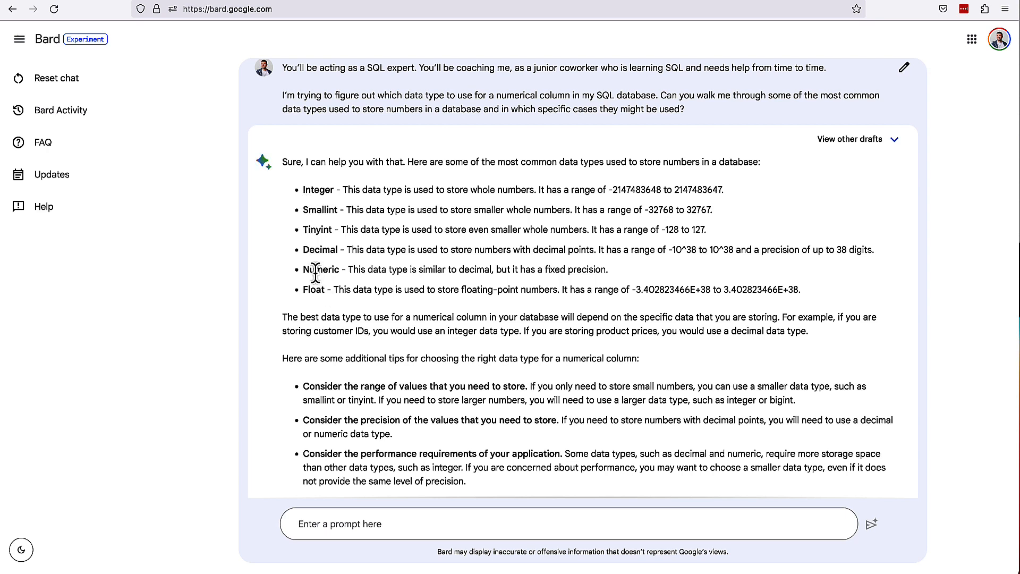
mouse_move(312, 290)
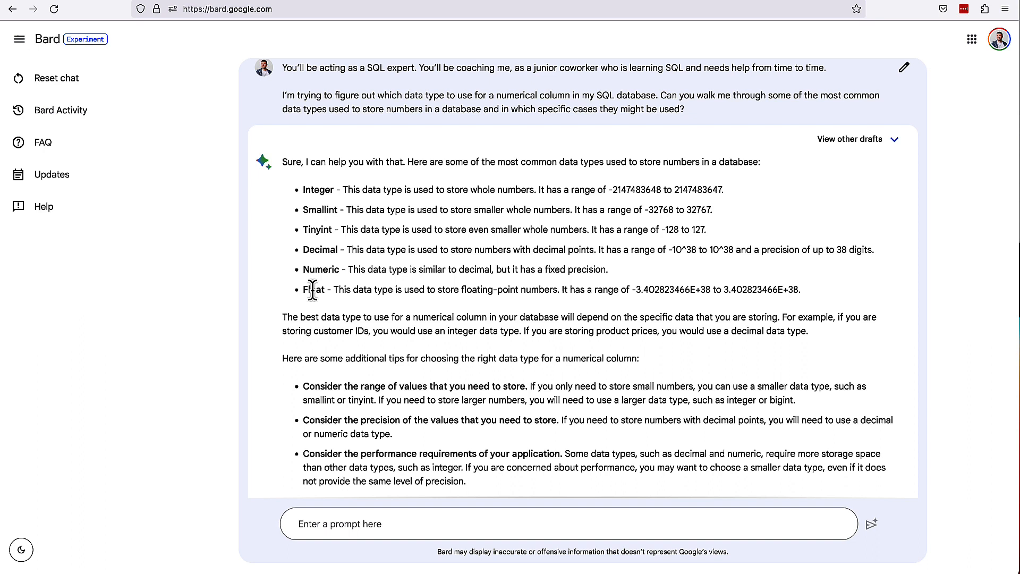
mouse_move(319, 289)
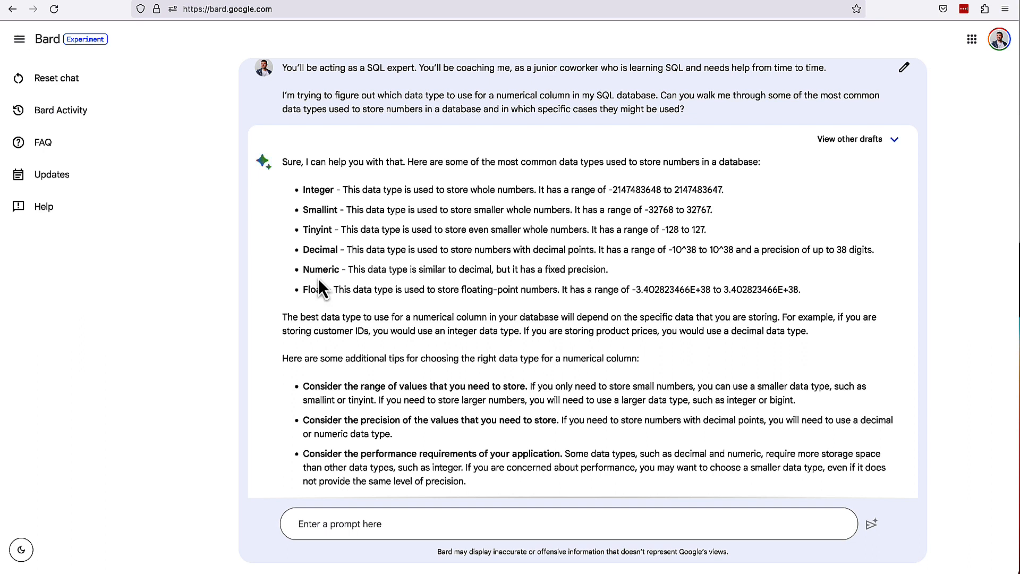
mouse_move(319, 249)
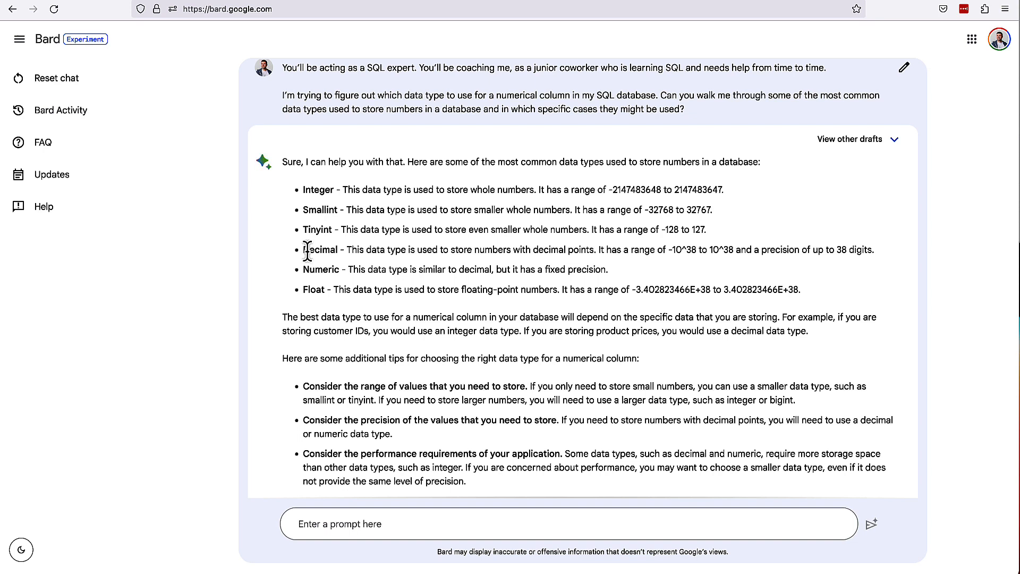
mouse_move(333, 253)
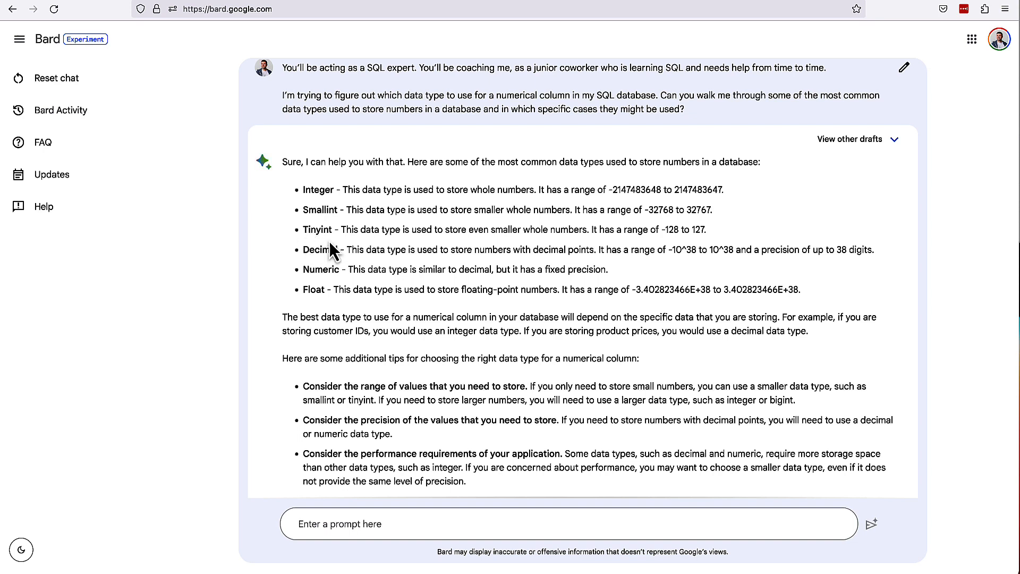
mouse_move(341, 245)
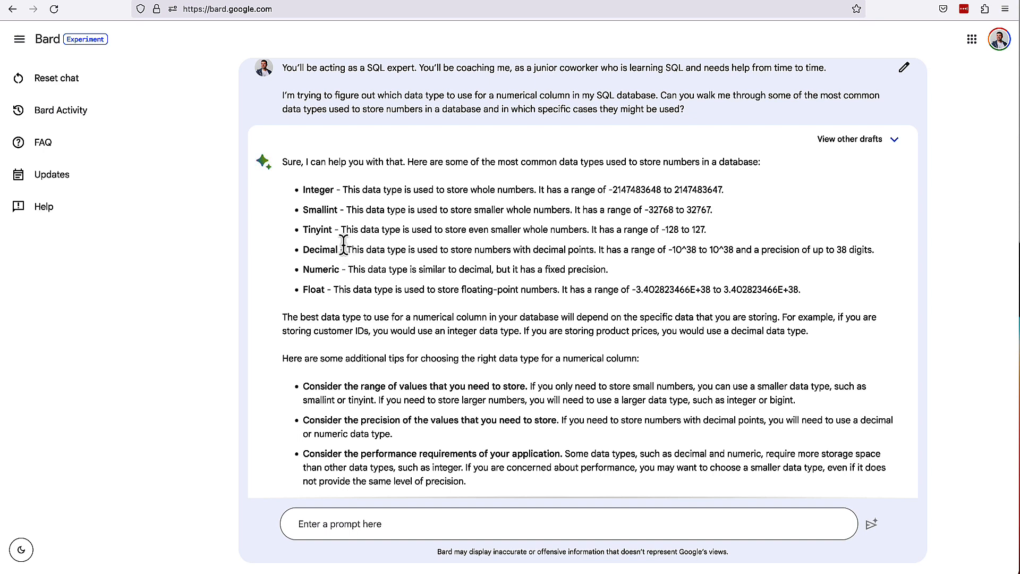
mouse_move(432, 266)
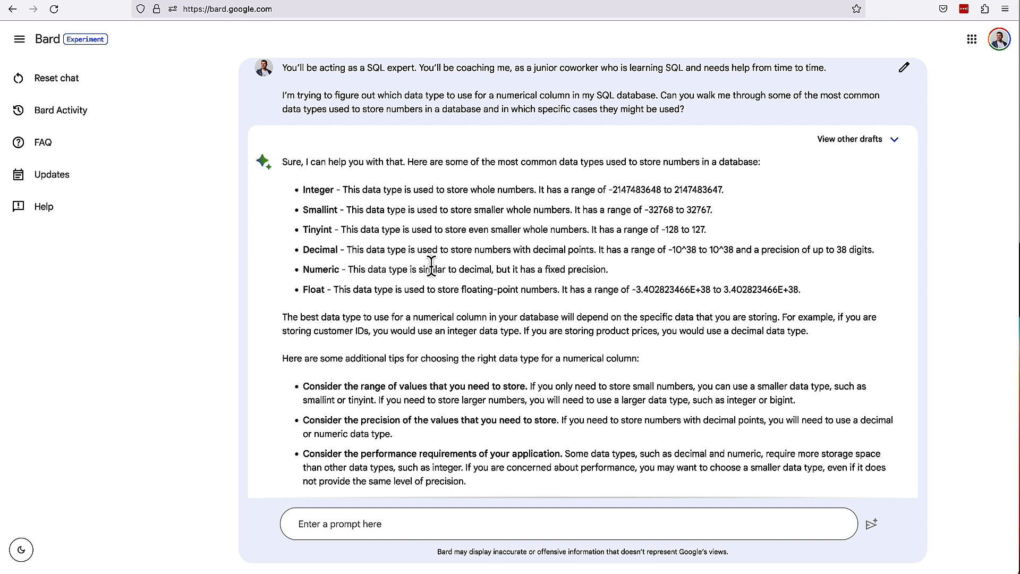
mouse_move(618, 254)
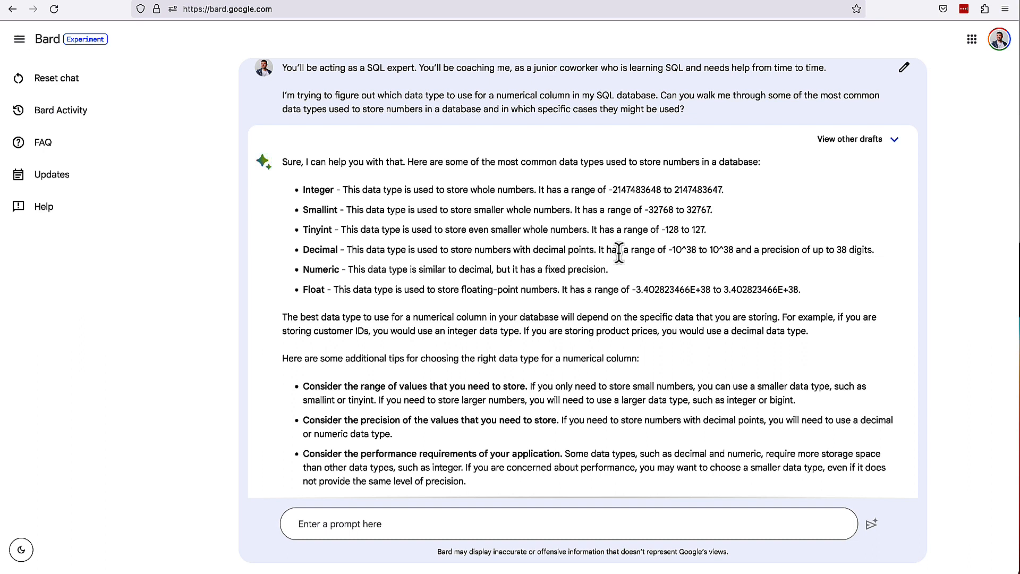
mouse_move(600, 274)
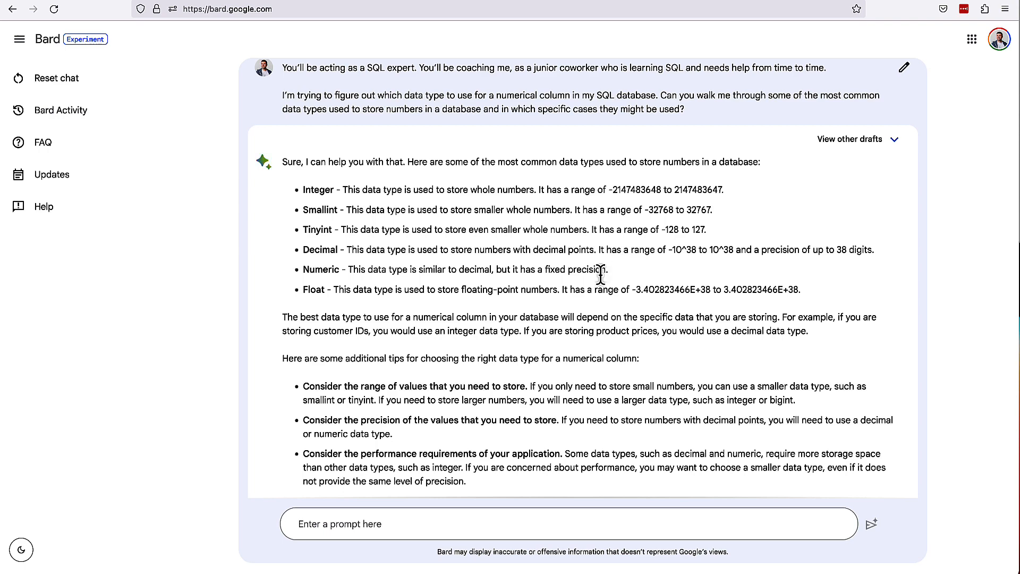
scroll(down, 3)
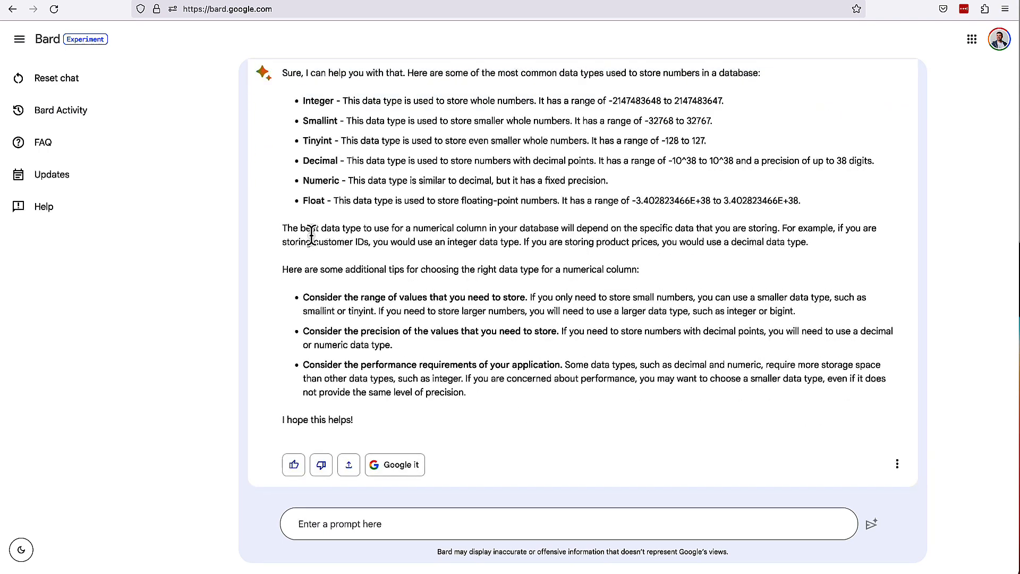
double_click(296, 228)
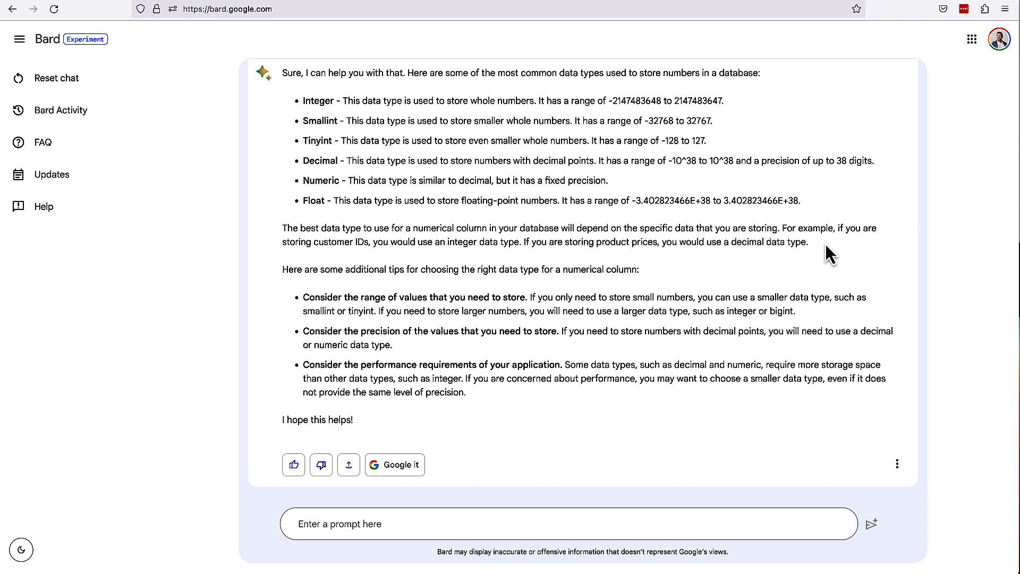
mouse_move(336, 272)
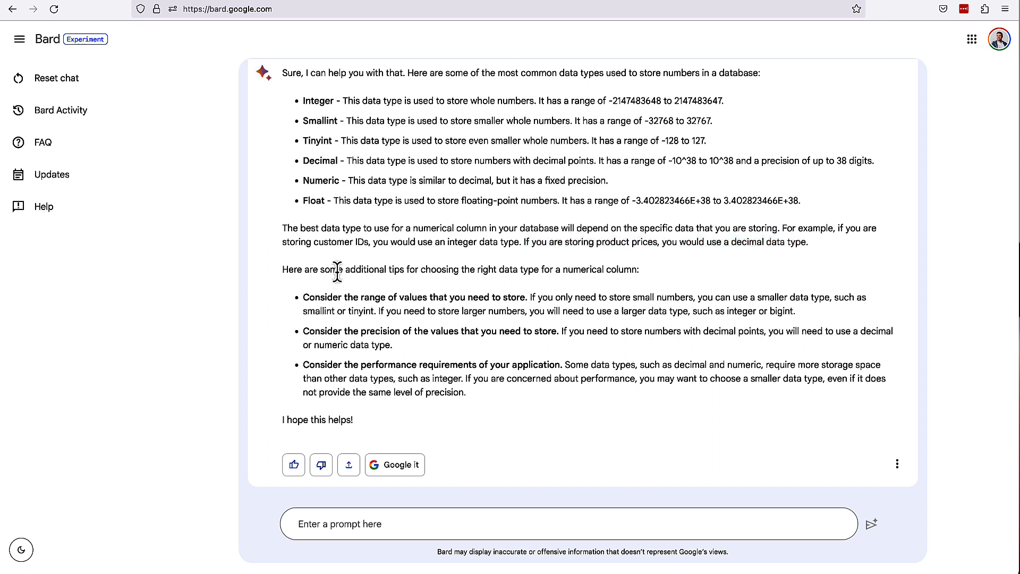
mouse_move(305, 297)
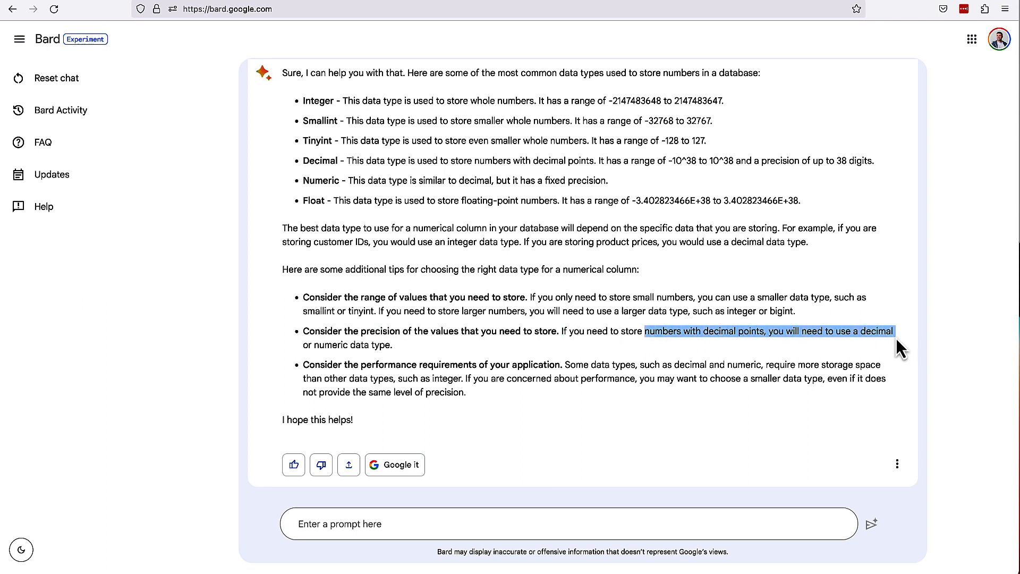
mouse_move(303, 364)
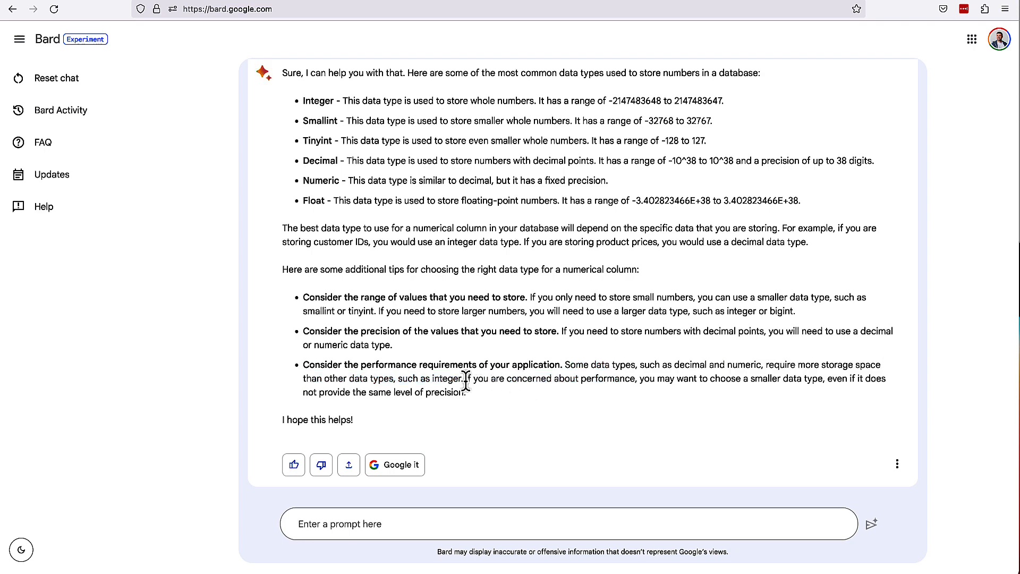
mouse_move(694, 383)
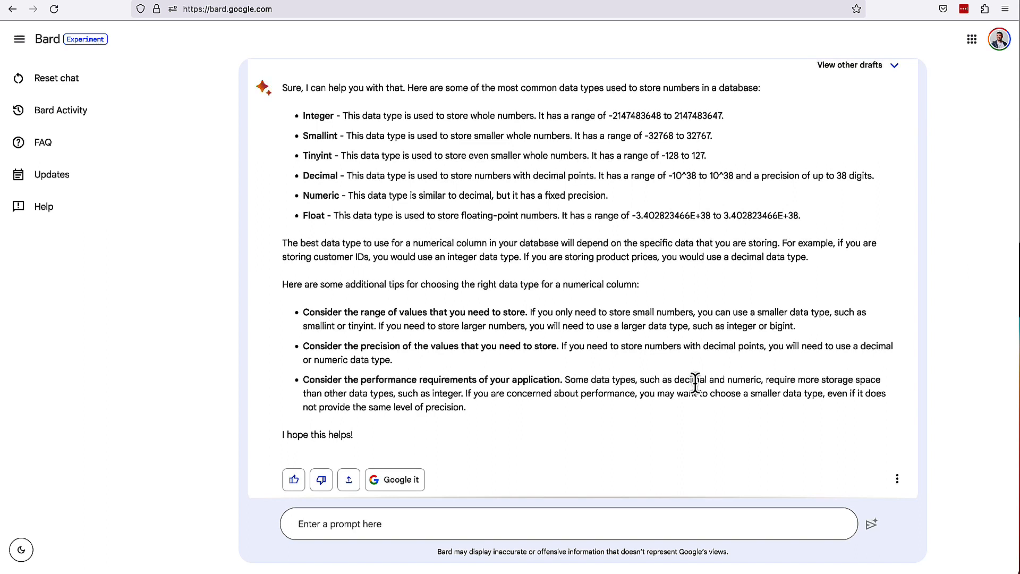
mouse_move(306, 382)
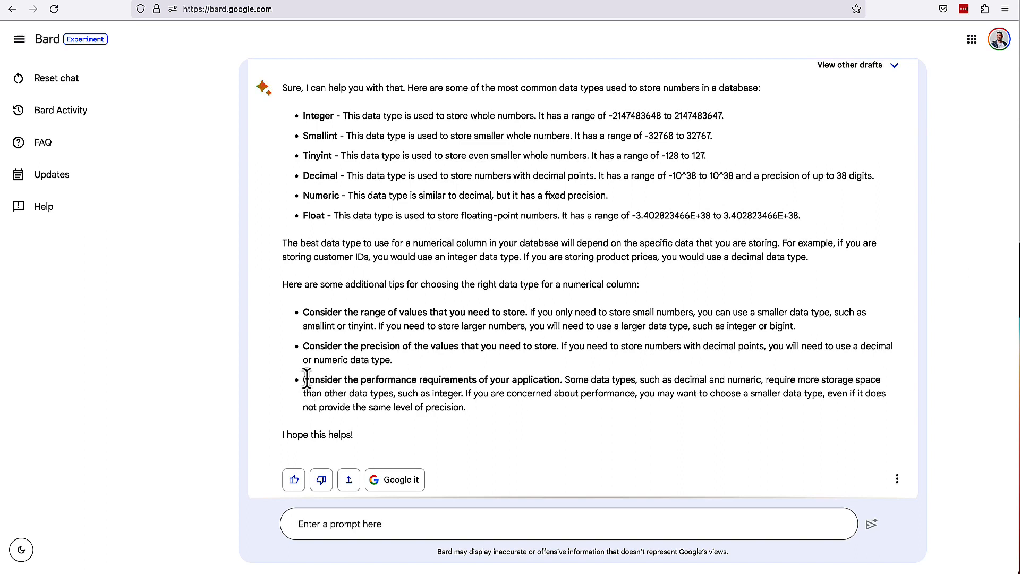
mouse_move(504, 422)
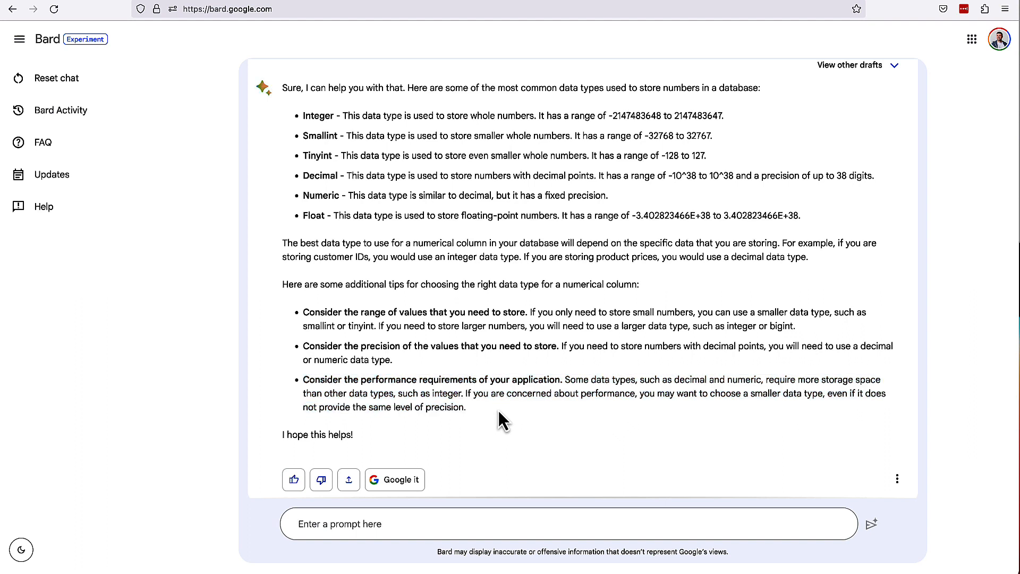
mouse_move(569, 371)
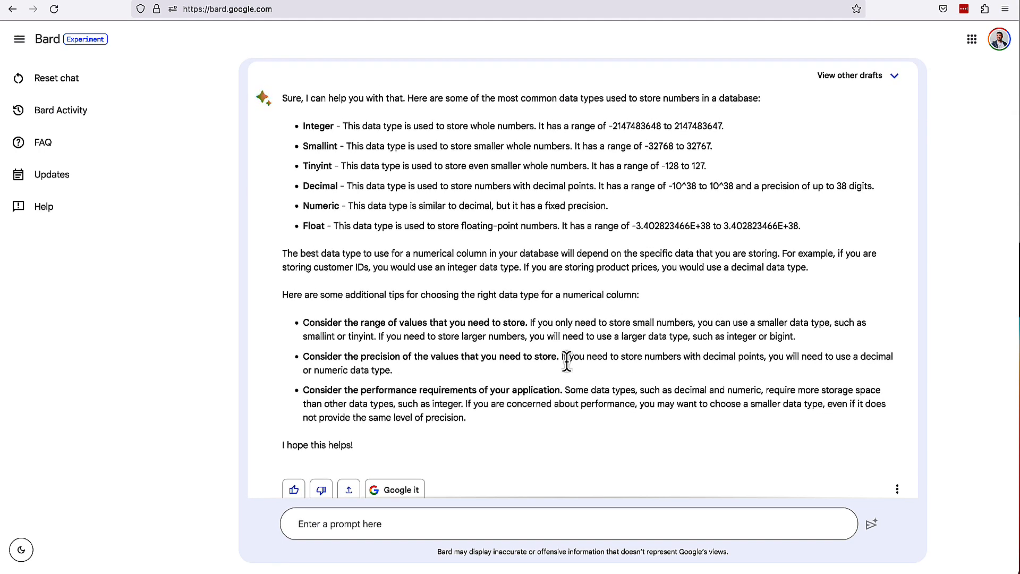
mouse_move(753, 150)
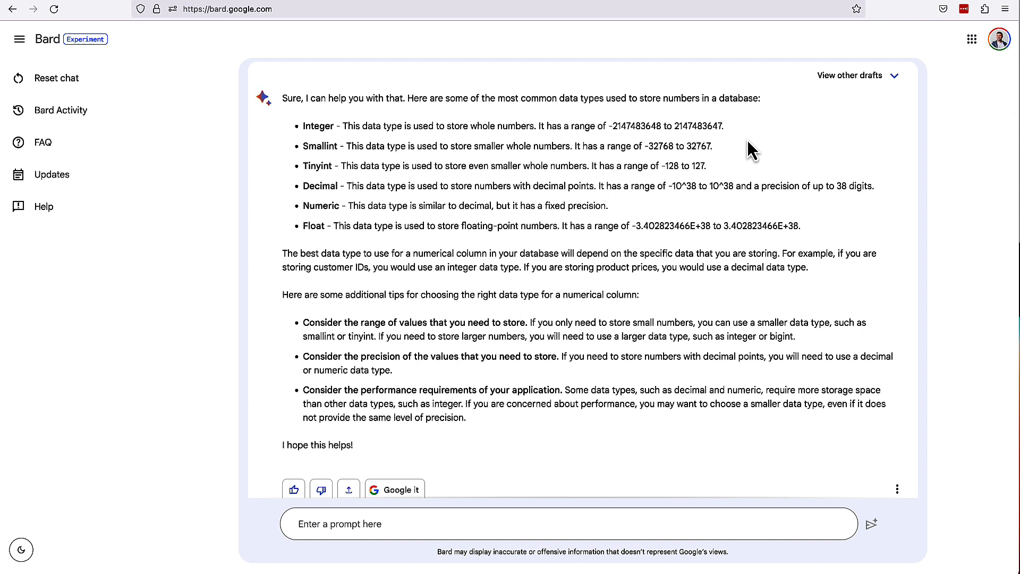